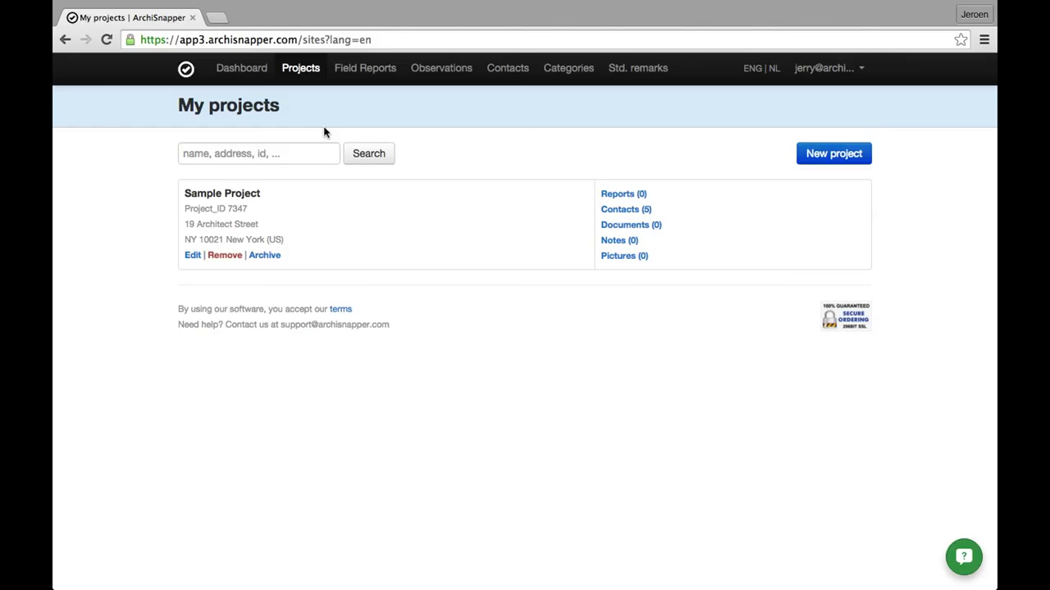
mouse_move(253, 145)
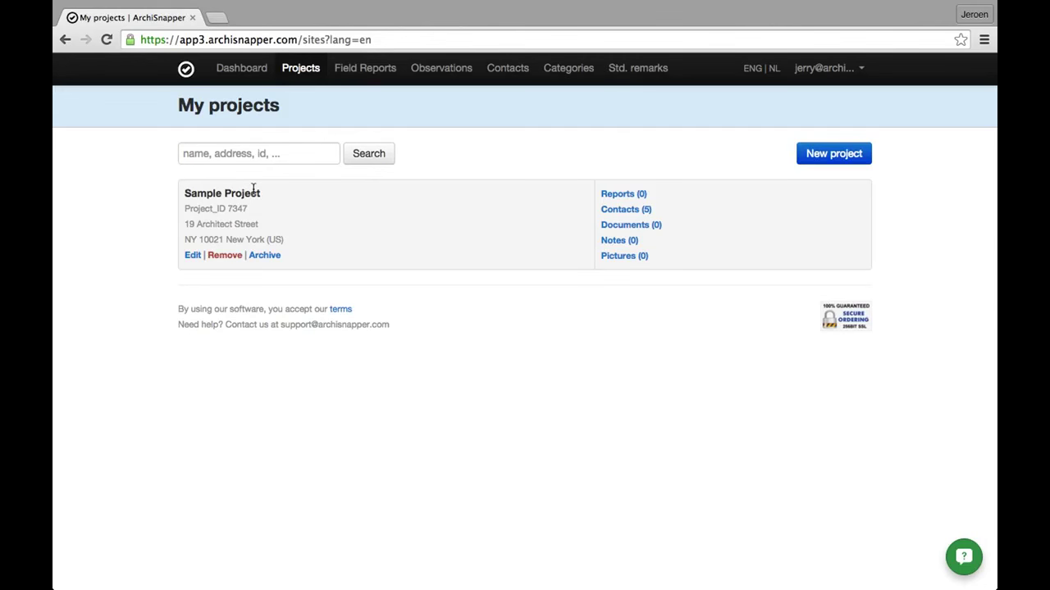
Step: View the contacts of Sample Project and return to the project list
click(625, 210)
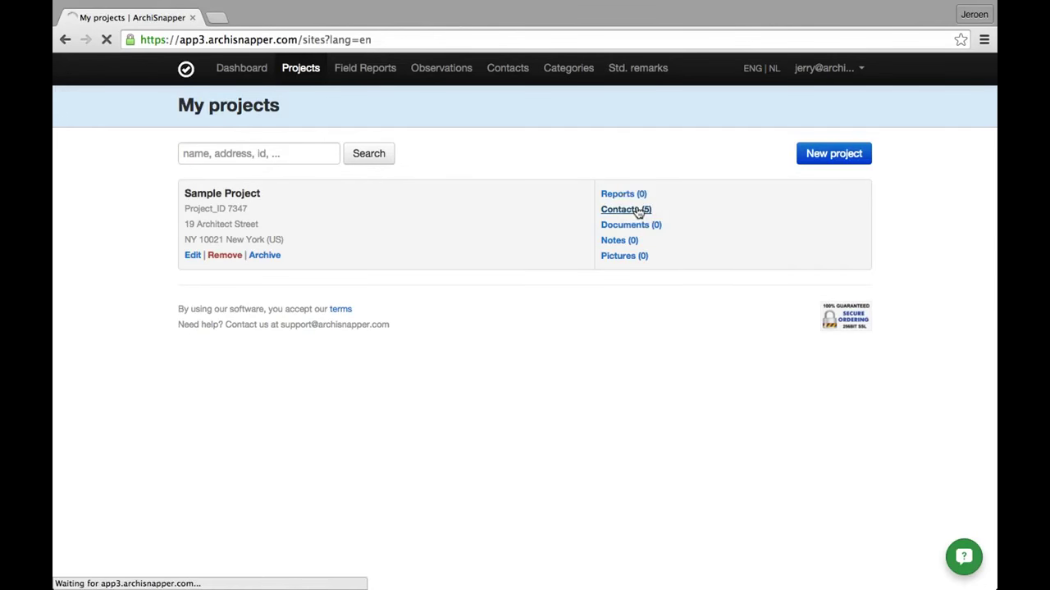
click(625, 210)
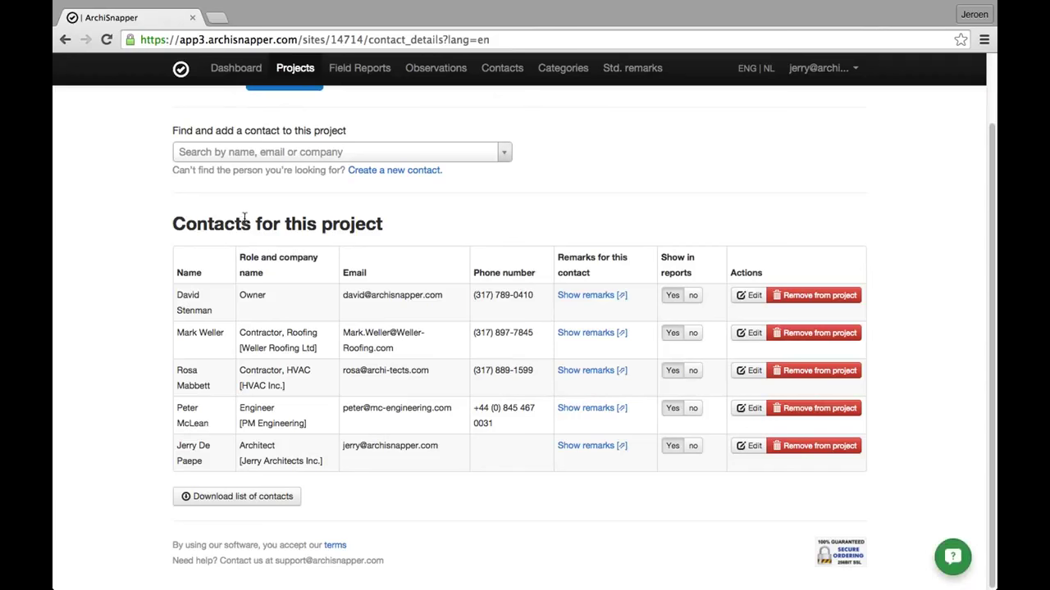
mouse_move(263, 407)
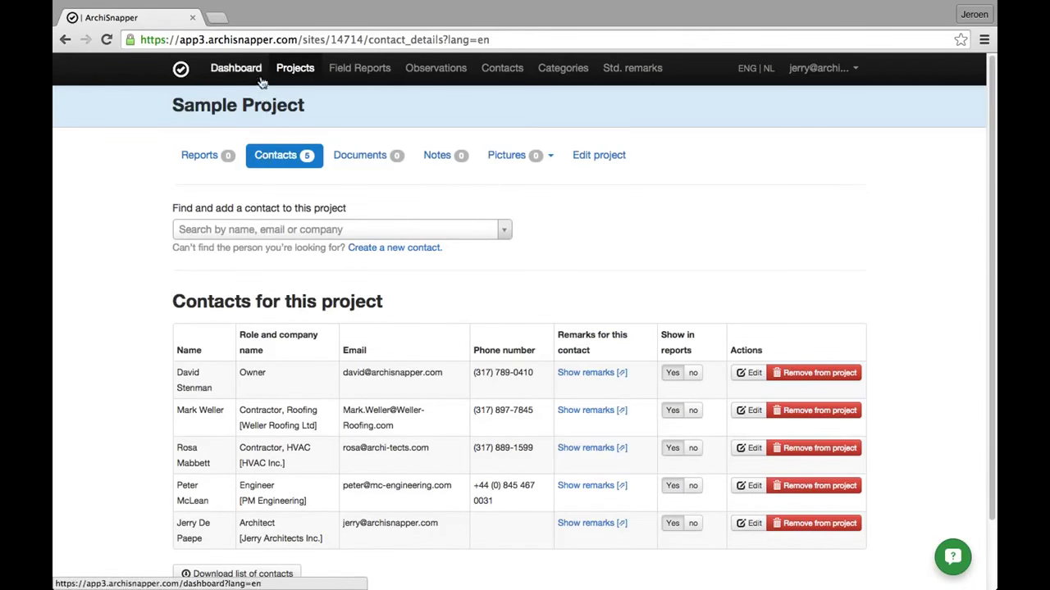
click(295, 67)
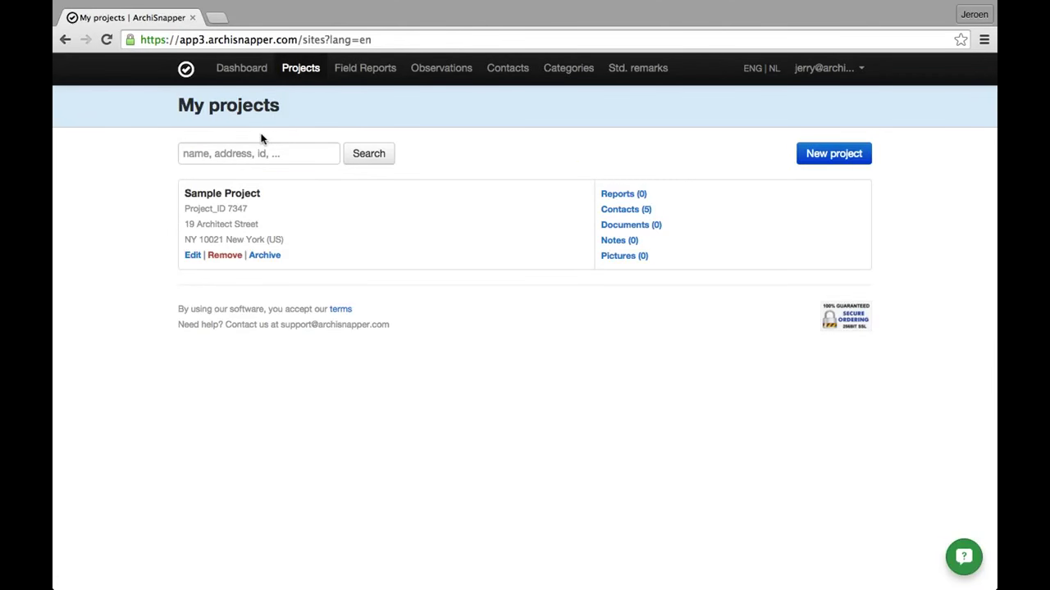
mouse_move(495, 98)
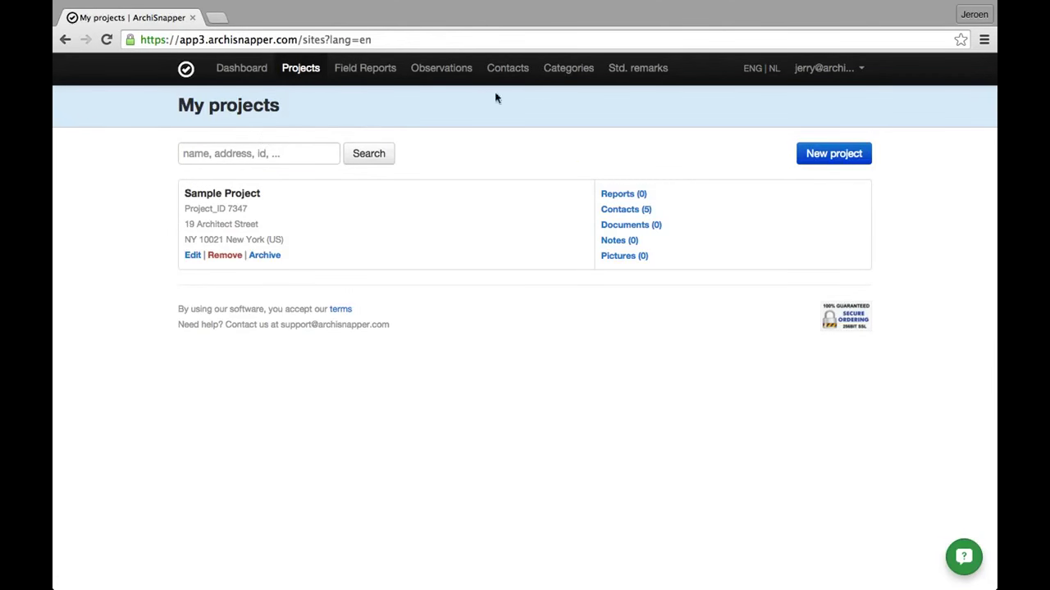
mouse_move(568, 69)
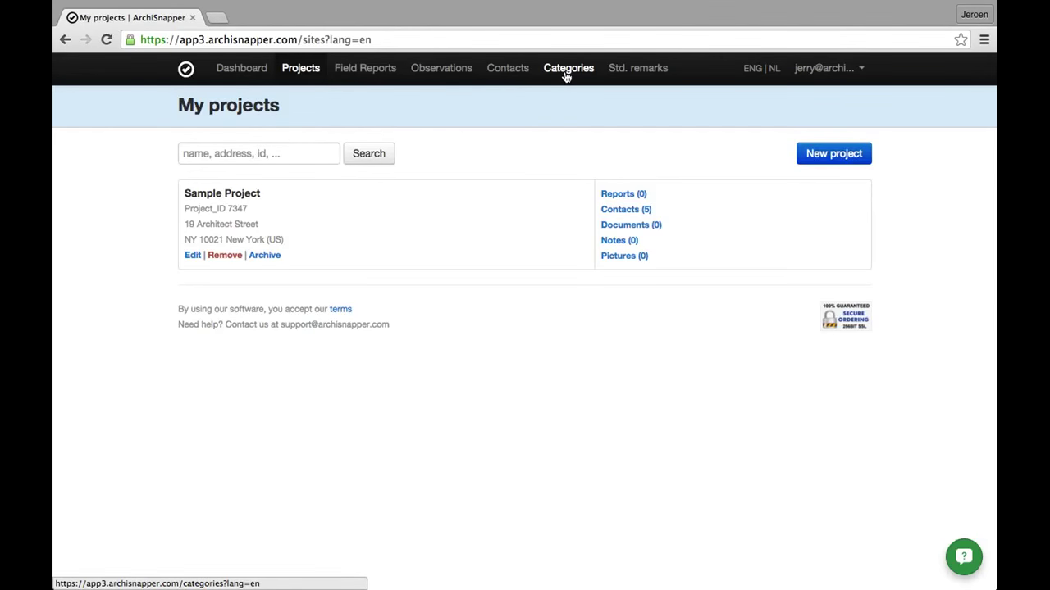
Step: Remove the Specialties category from the report categories and confirm
click(567, 69)
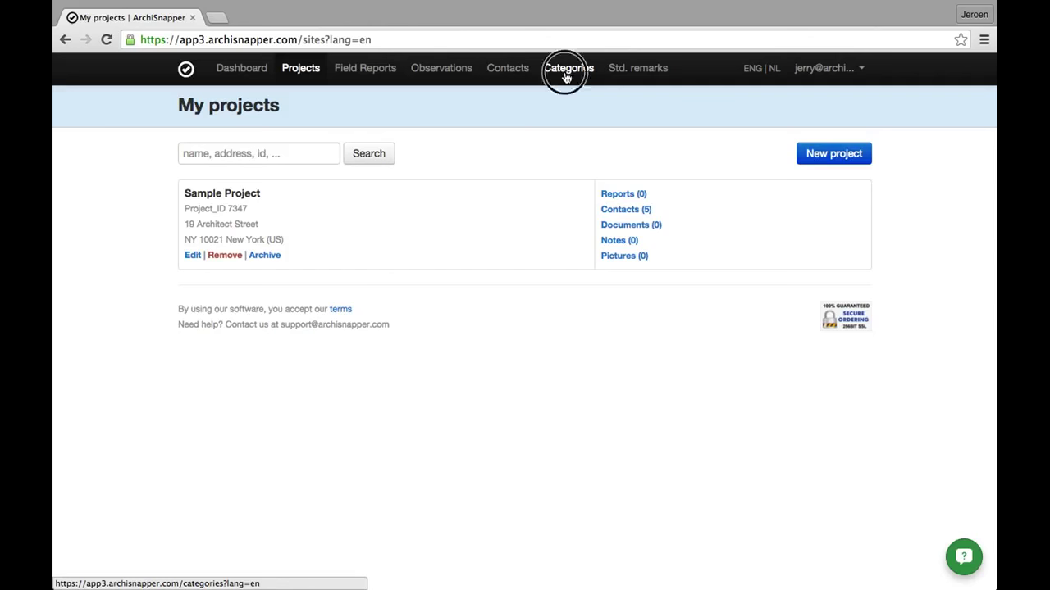
click(567, 69)
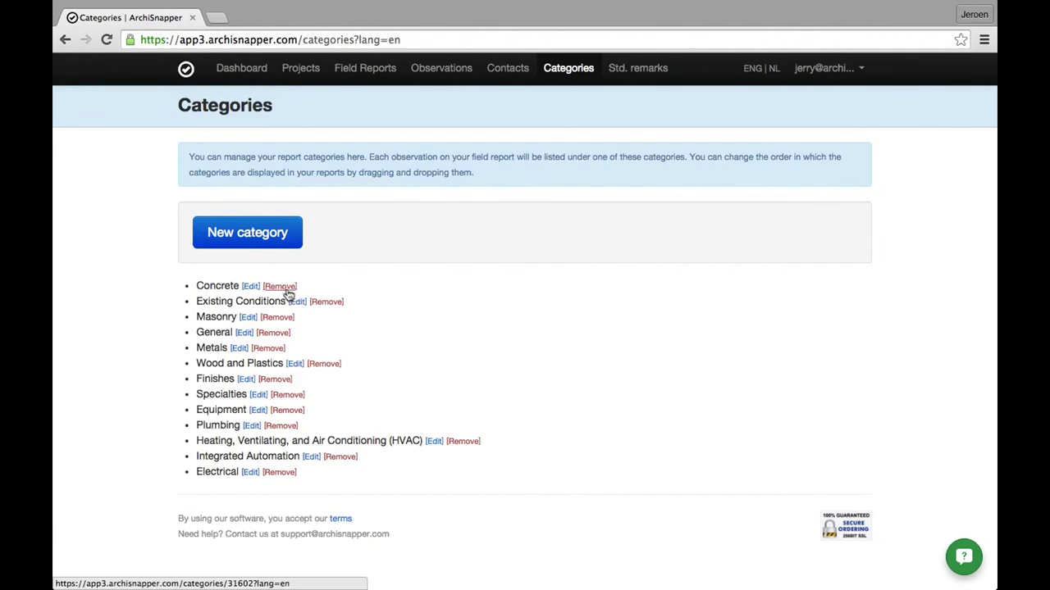
click(278, 286)
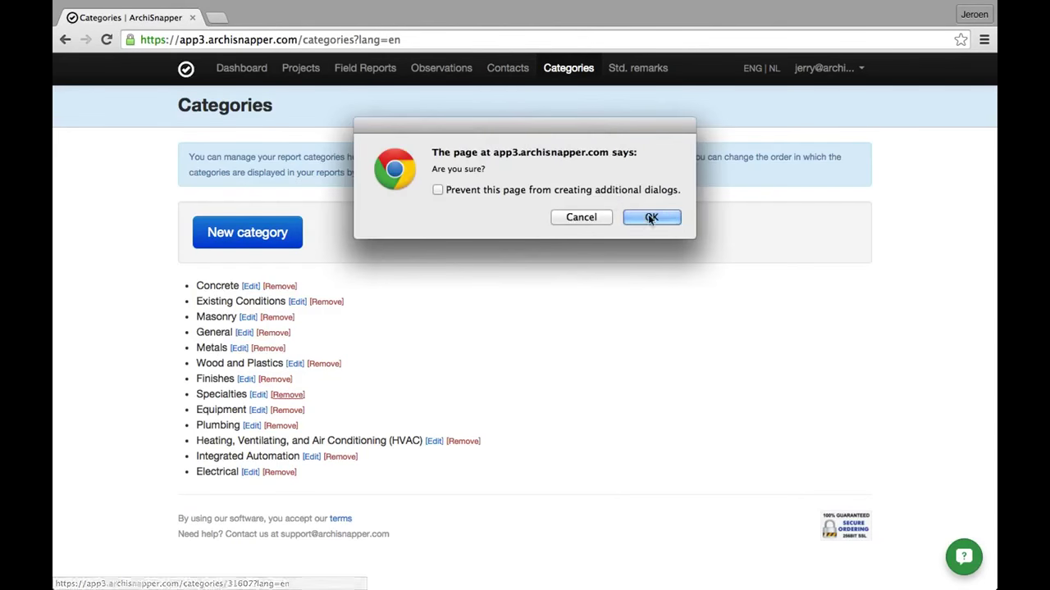
click(651, 217)
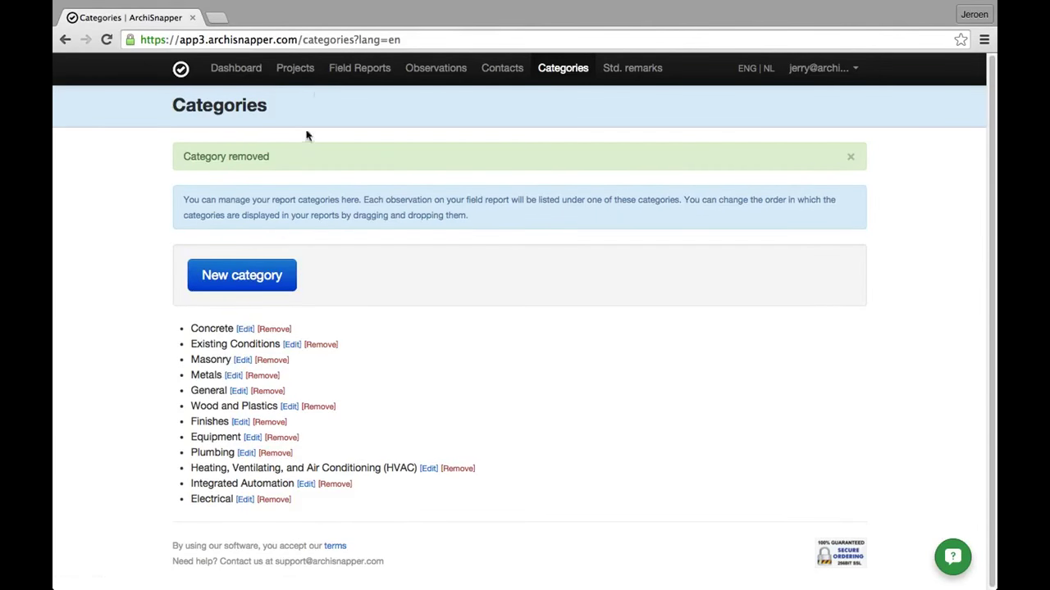
click(300, 67)
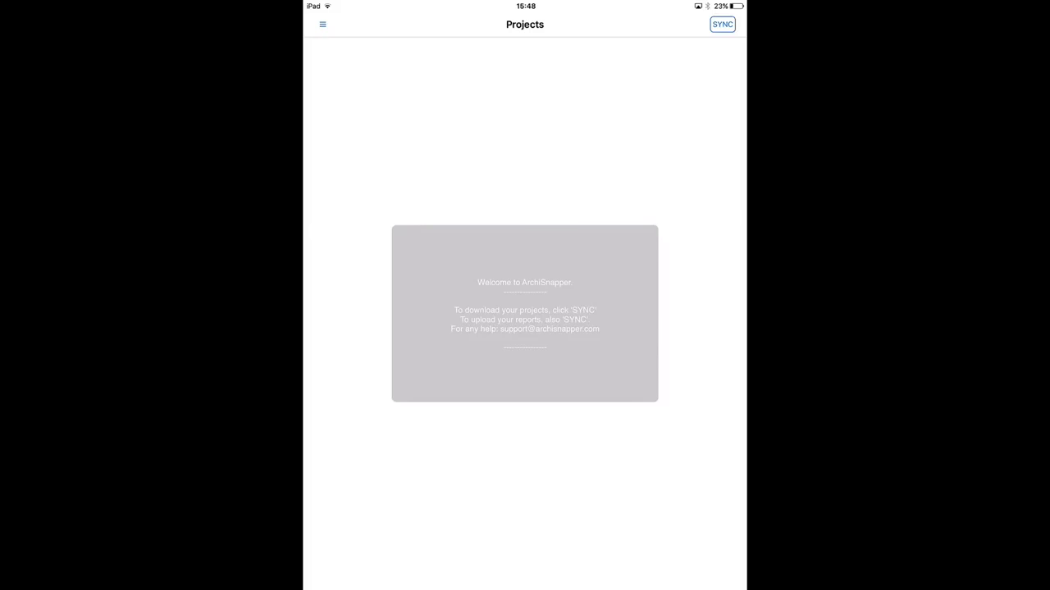
Step: Sync projects to the iPad and start a new report for Sample Project
click(722, 24)
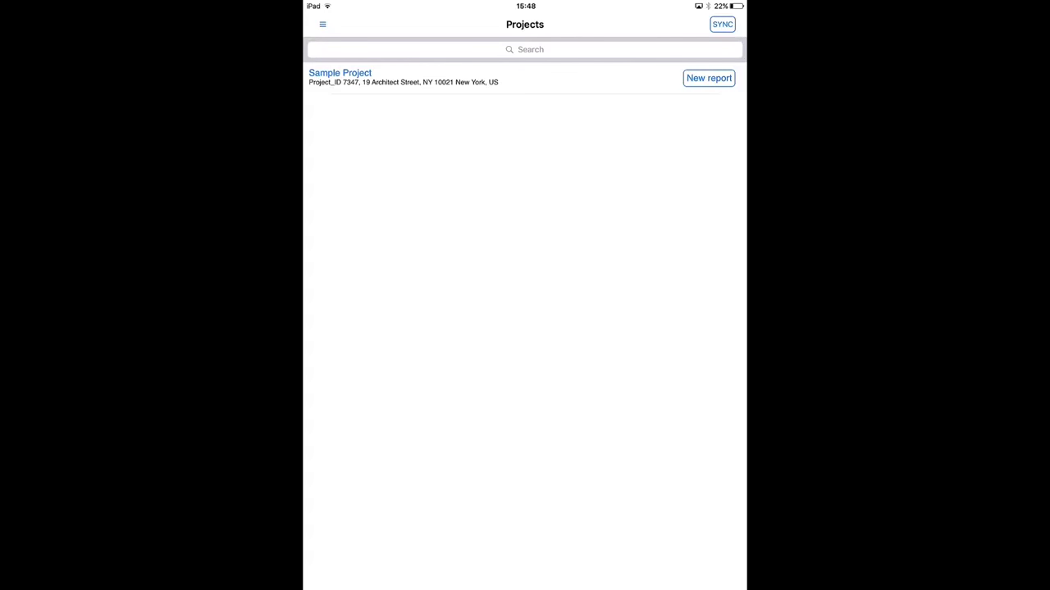
click(708, 79)
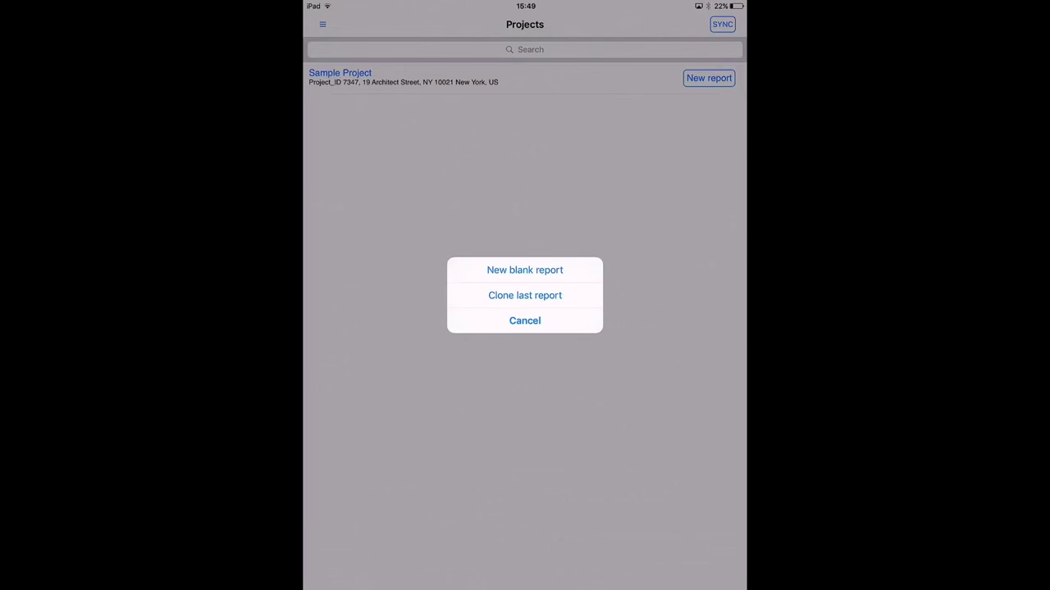
Step: Start a blank report and enter Roofing as the project status
click(525, 320)
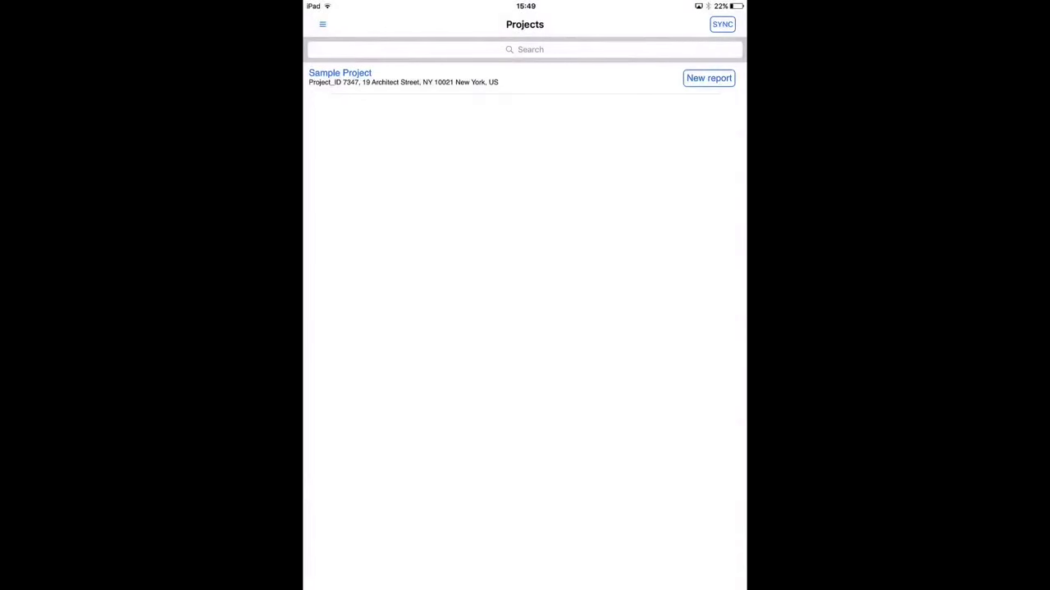
click(709, 79)
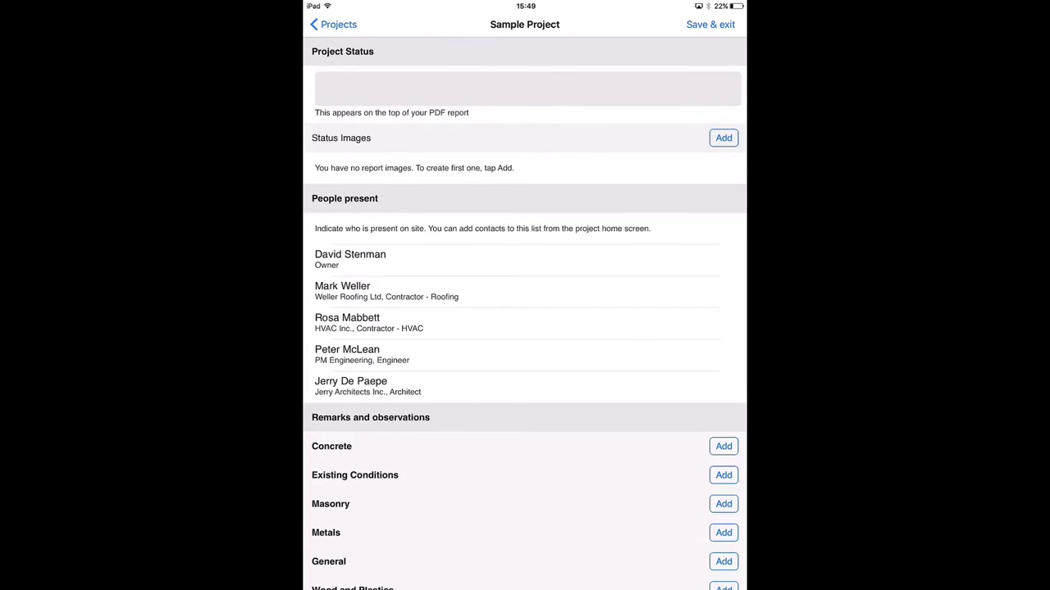
click(524, 88)
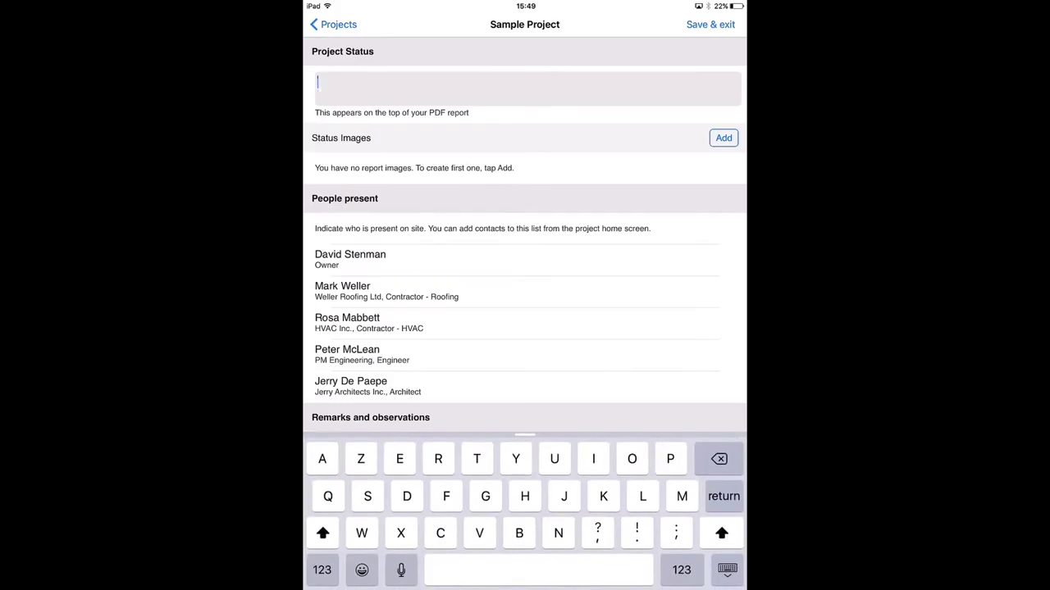
text(Roofing)
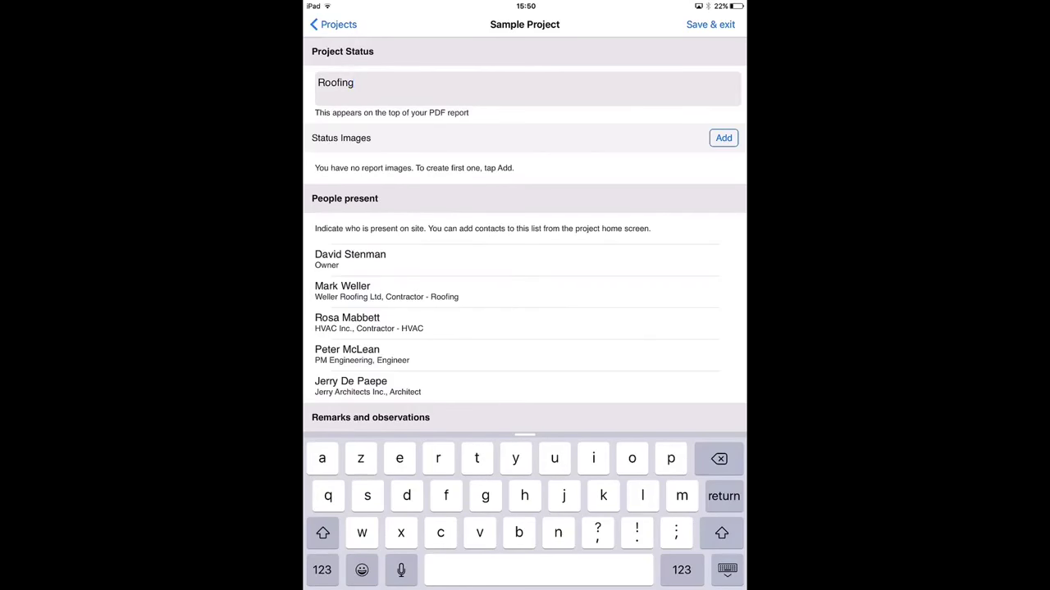
click(721, 138)
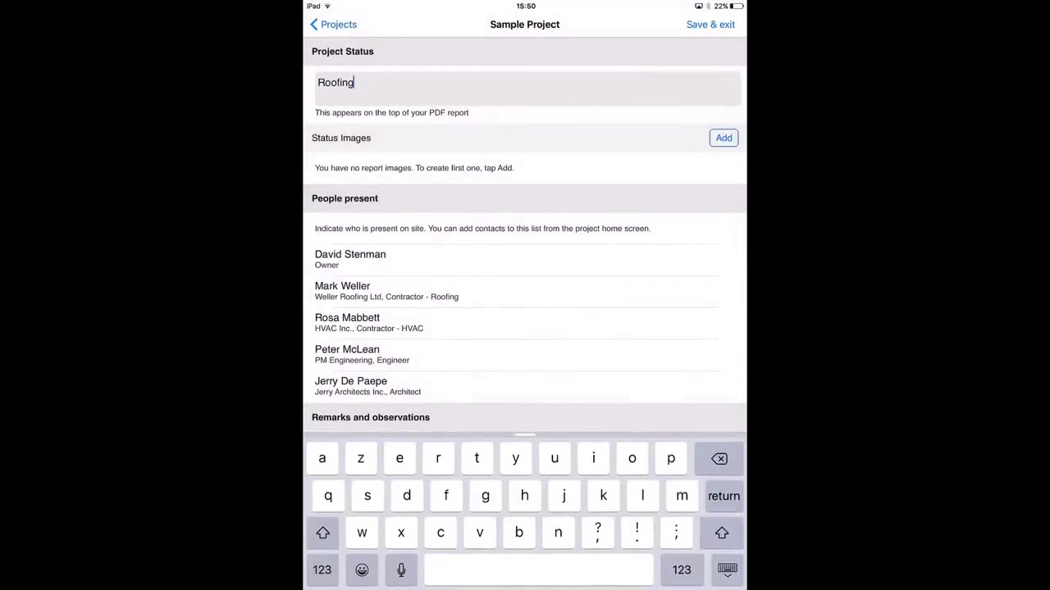
Step: Import the dormer roof photo as a status image and start marking it up
click(722, 138)
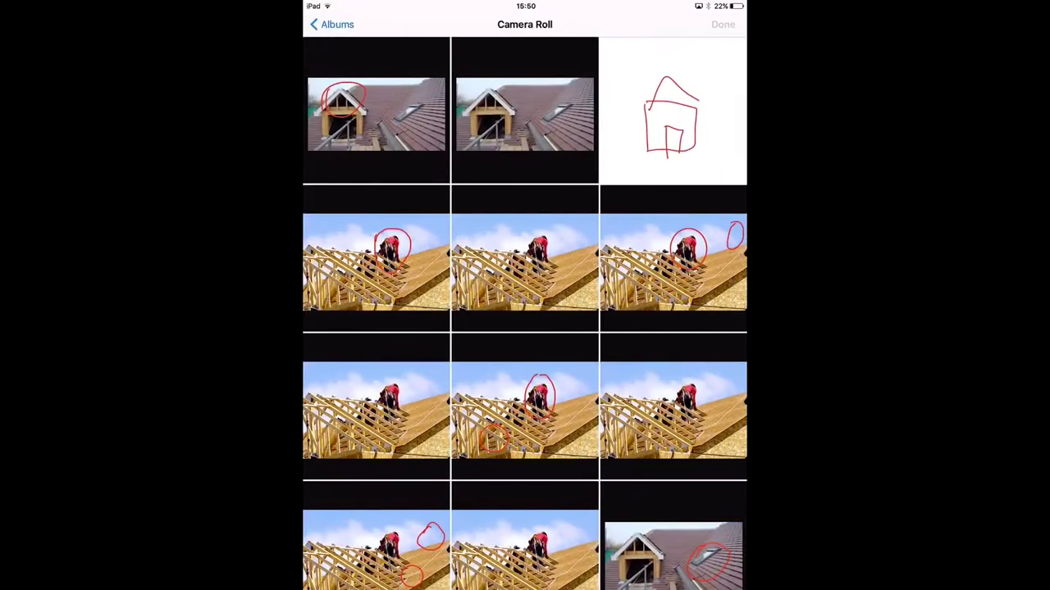
click(525, 113)
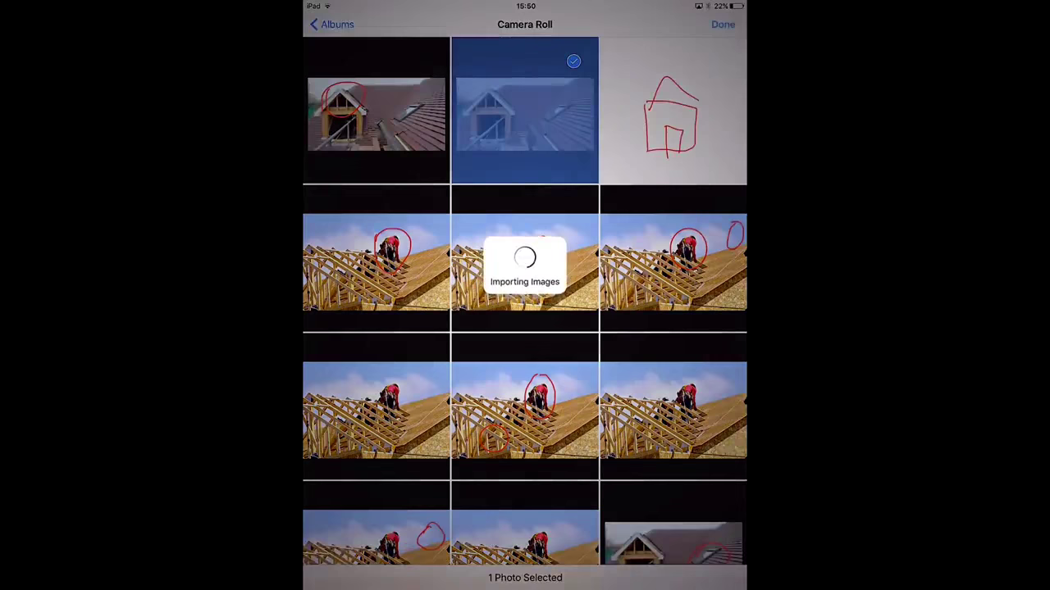
click(721, 24)
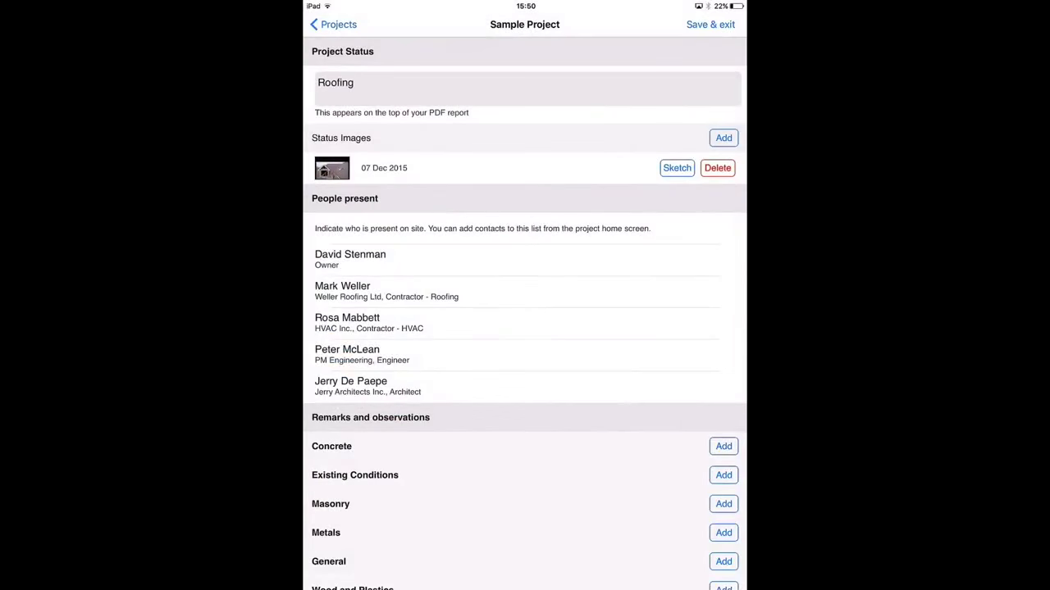
click(676, 168)
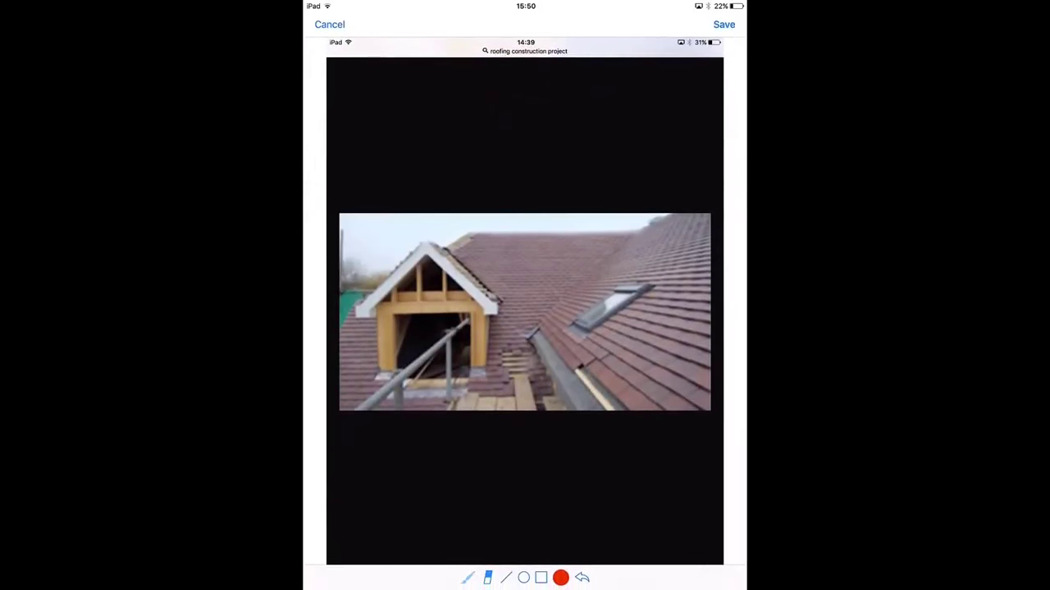
Step: Circle the dormer gable and roof window in red and save the markup
drag(391, 243, 392, 262)
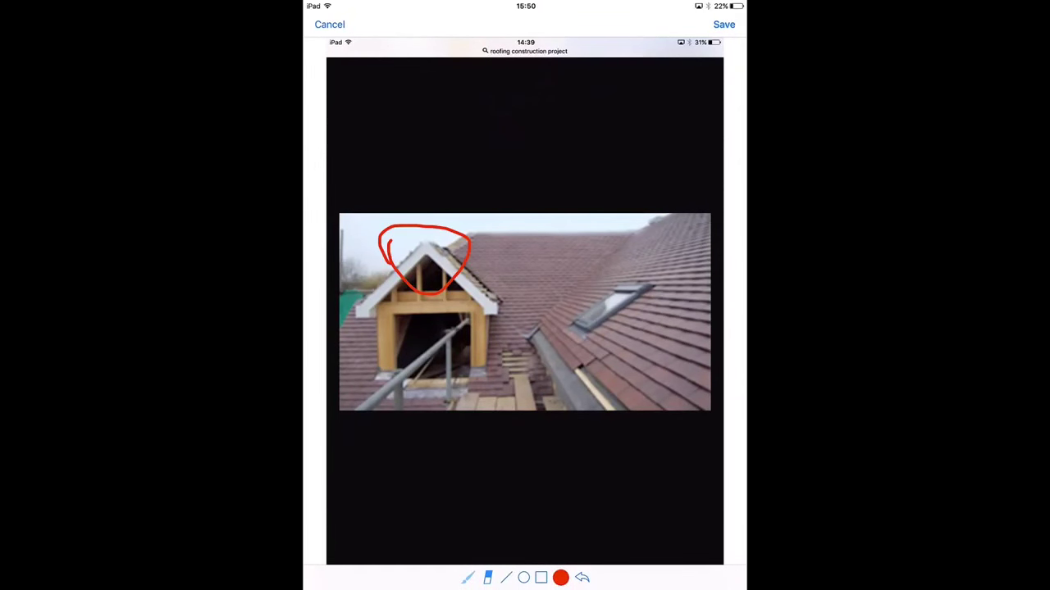
drag(566, 296, 568, 336)
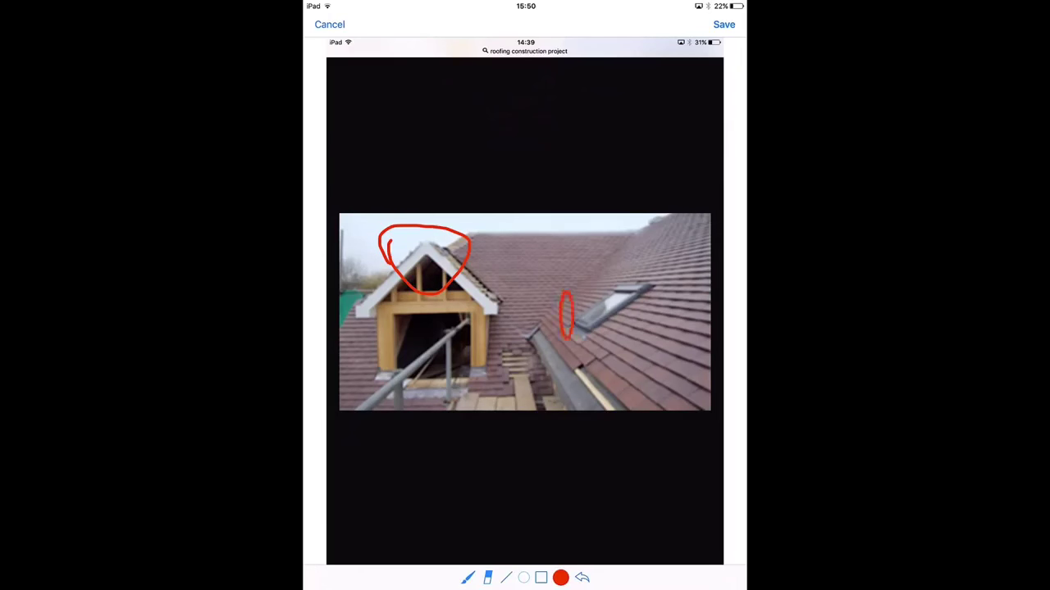
drag(566, 312, 603, 331)
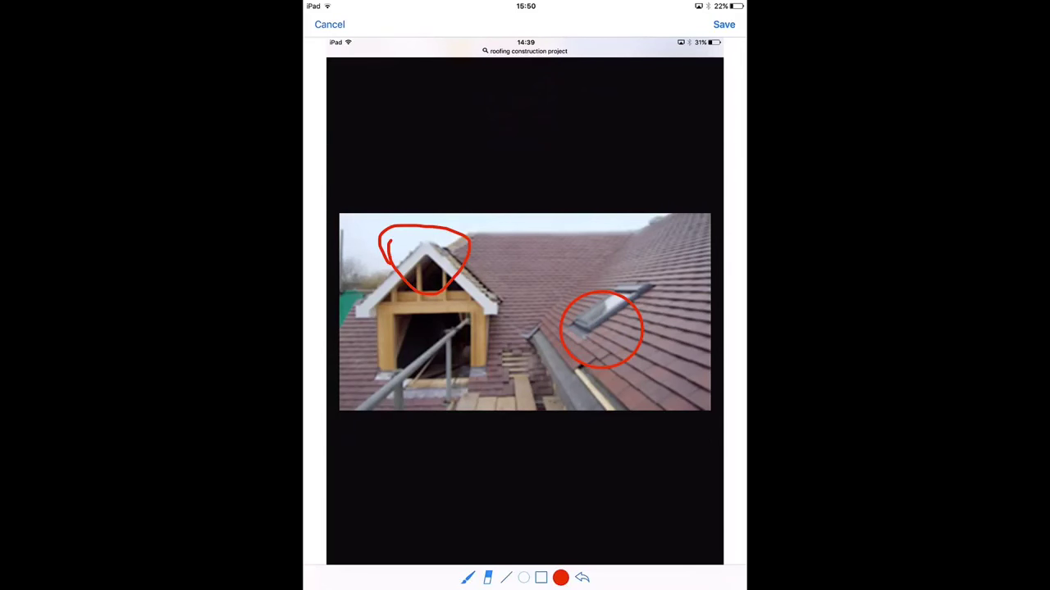
click(723, 25)
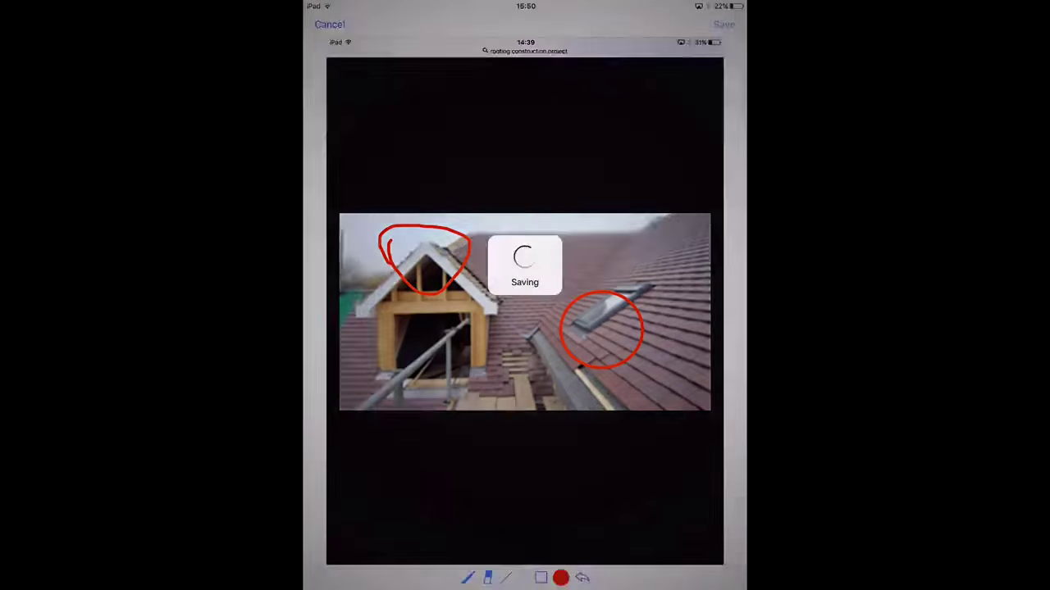
click(724, 25)
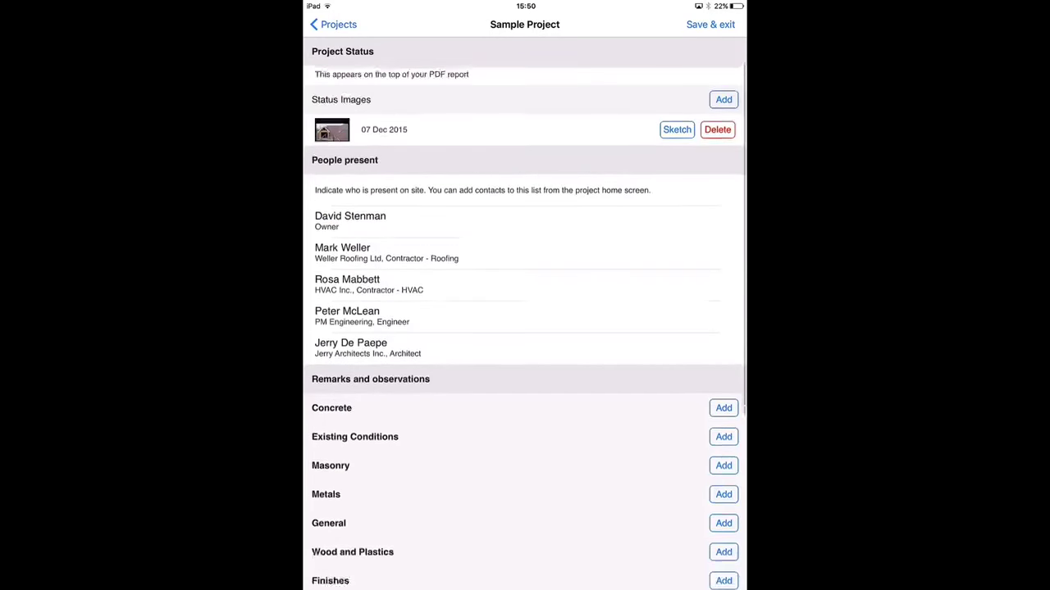
Step: Scroll down to the People present section of the report
scroll(down, 3)
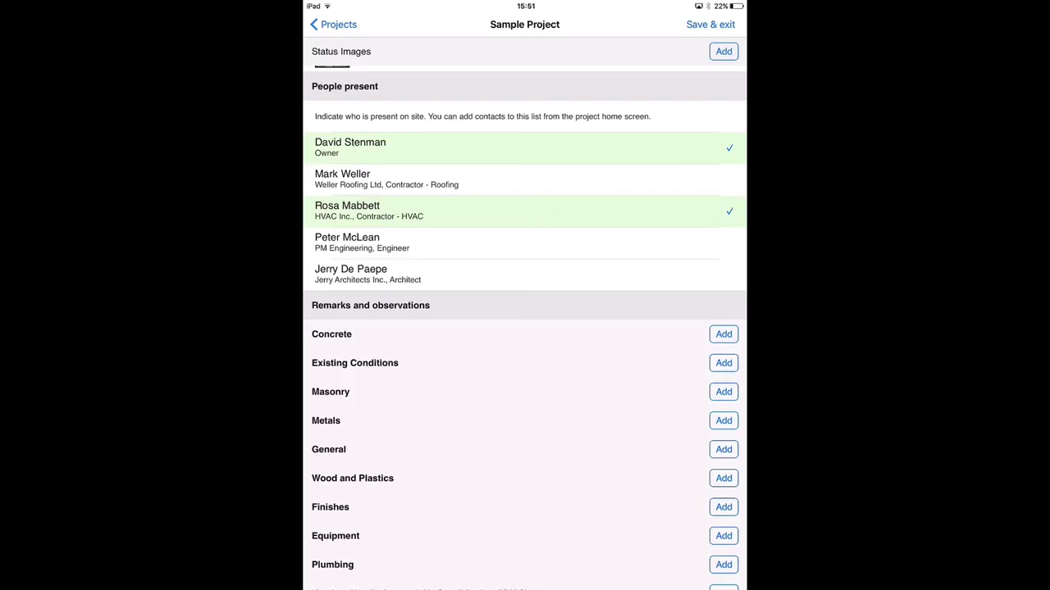
scroll(down, 3)
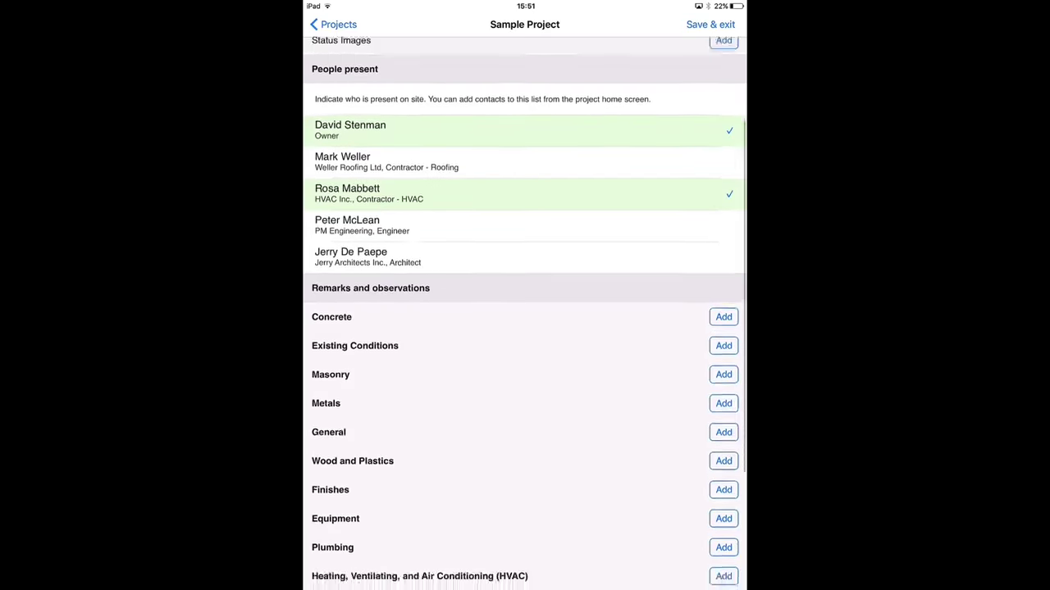
scroll(down, 3)
text(Observat)
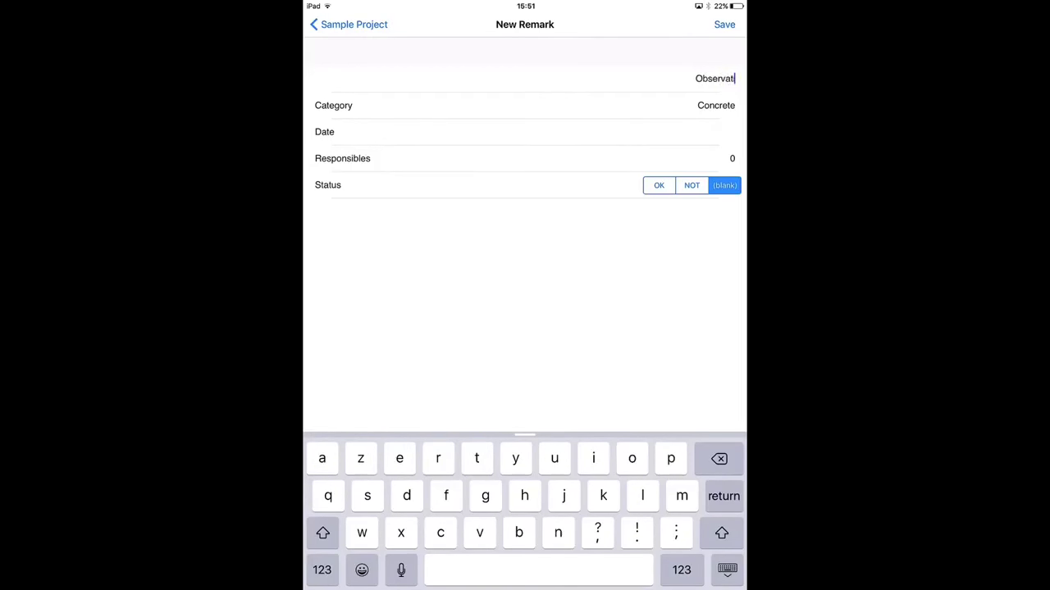
Step: Name the remark Observation 1 and confirm the date 07/01/15
text(ion 1)
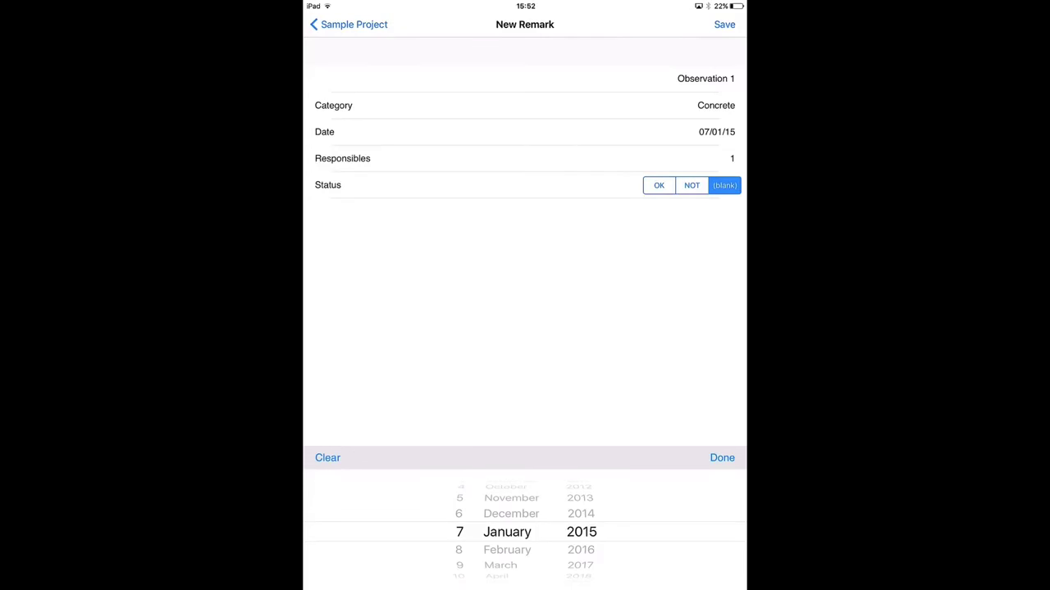
click(693, 184)
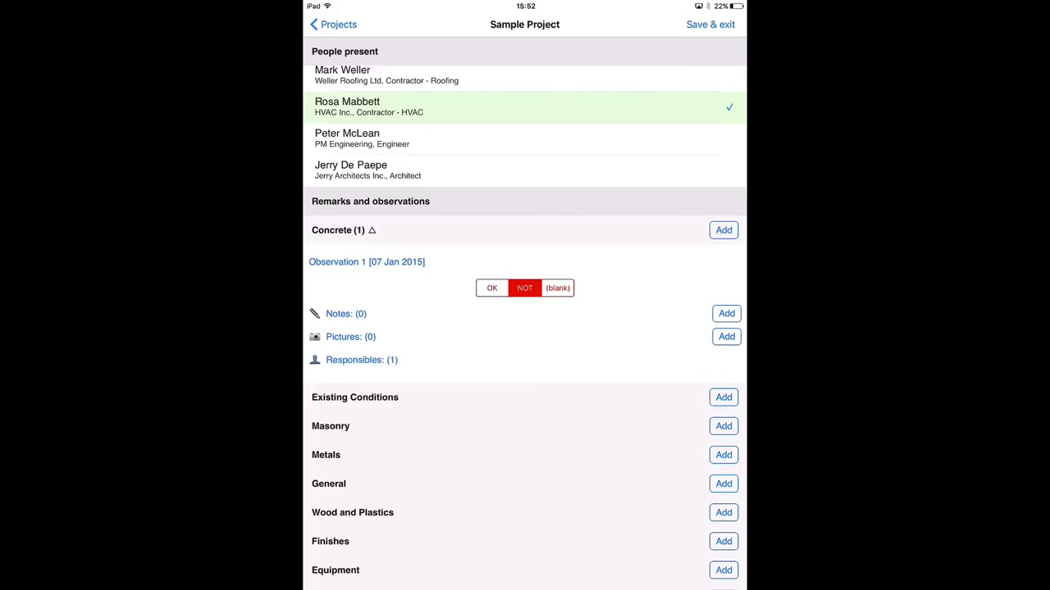
Step: Add a note reading Note to Observation 1 and save it
click(725, 313)
text(No)
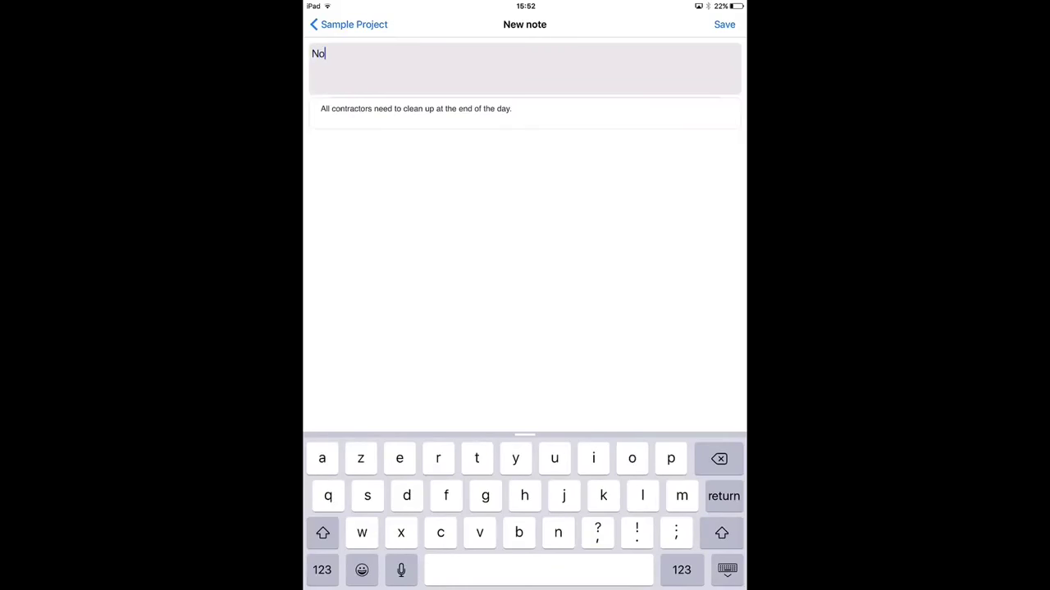
text(te)
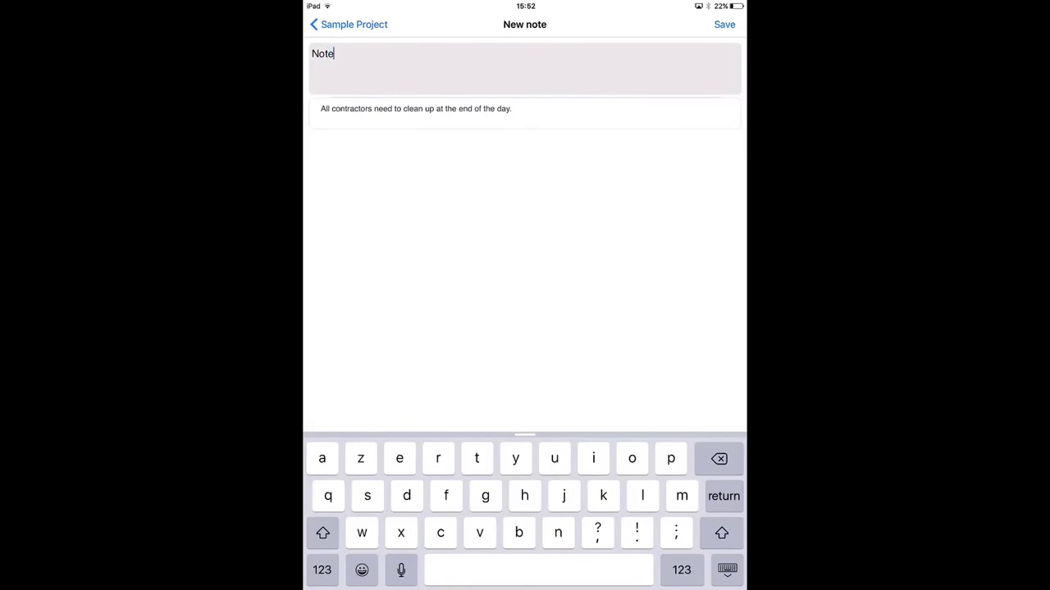
click(723, 25)
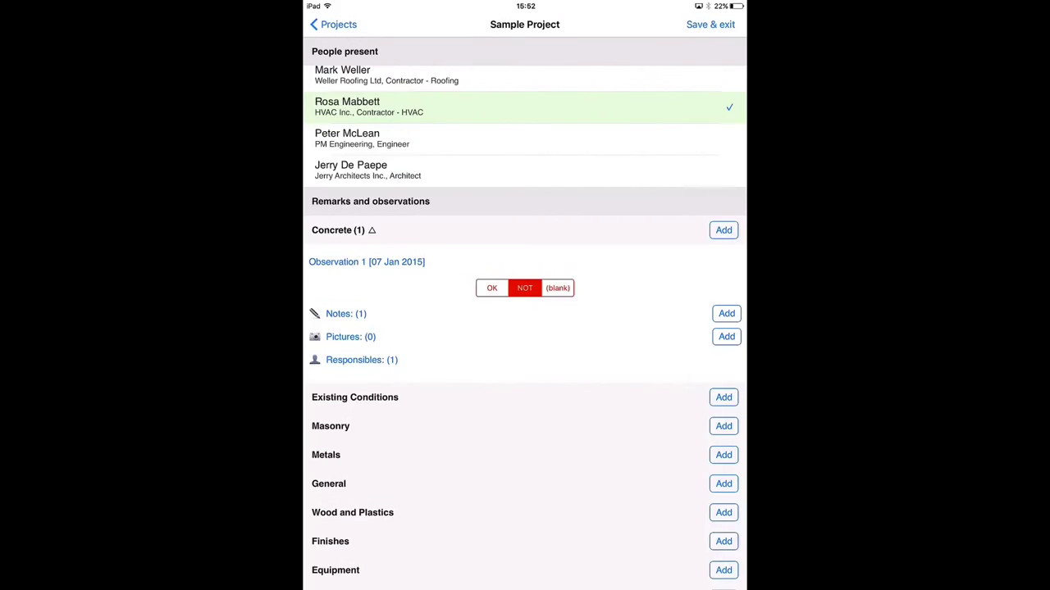
Step: Draw a red house outline as a new sketch picture and save it
click(724, 336)
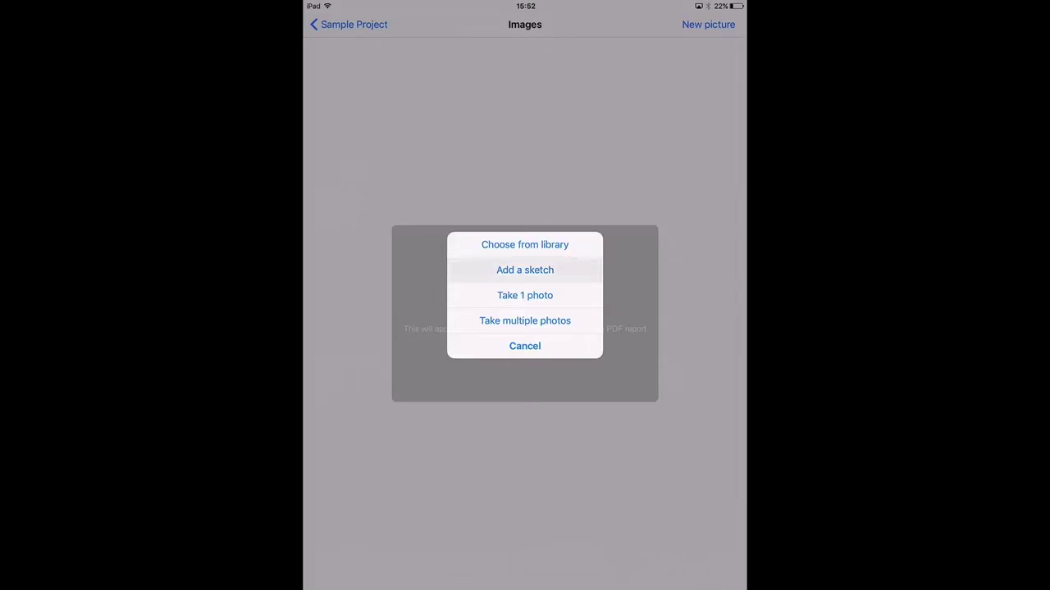
click(525, 269)
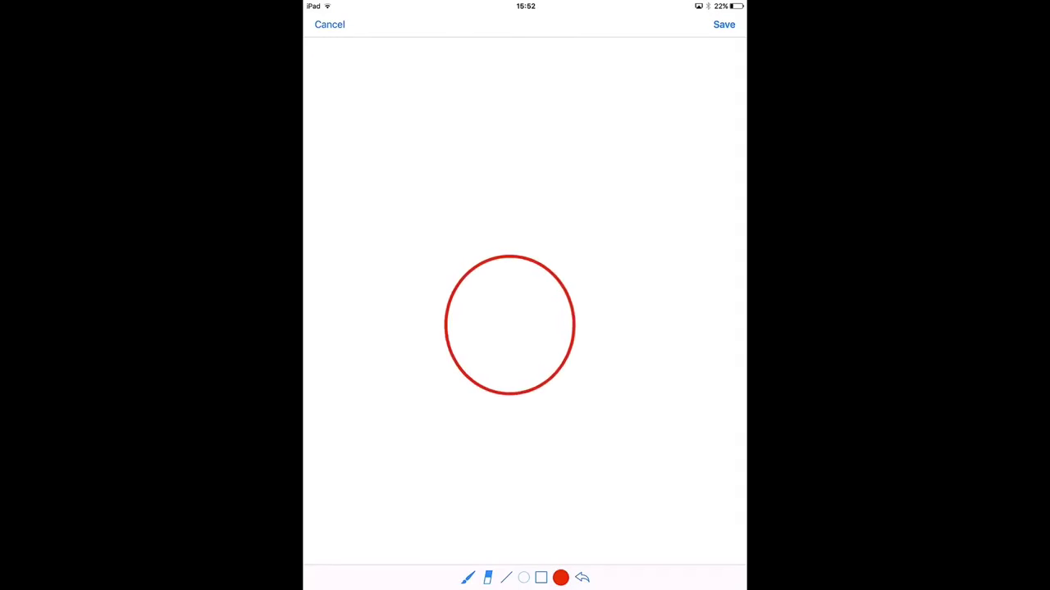
click(580, 578)
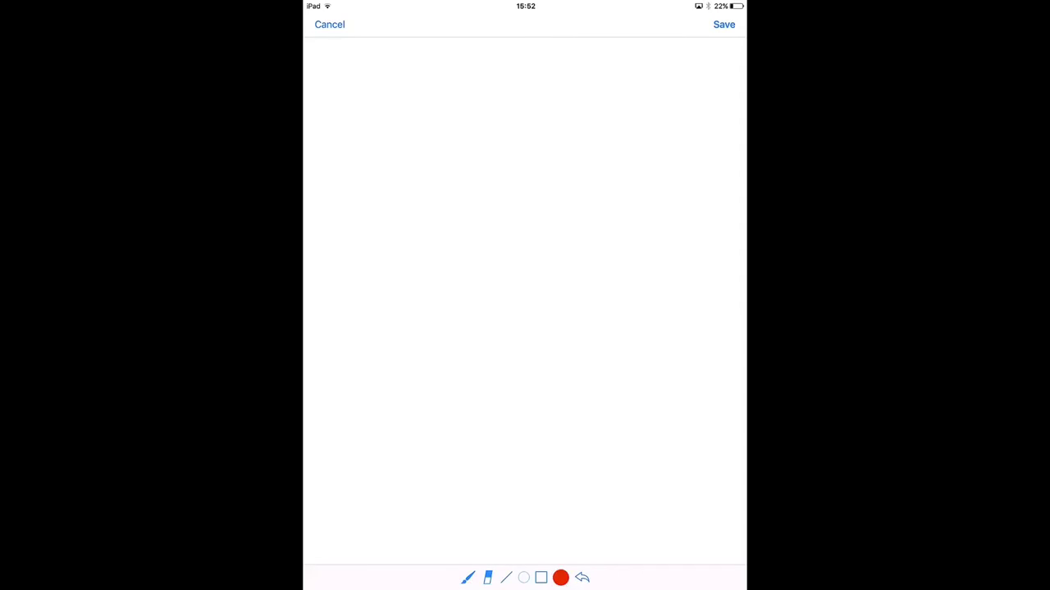
drag(453, 279, 450, 435)
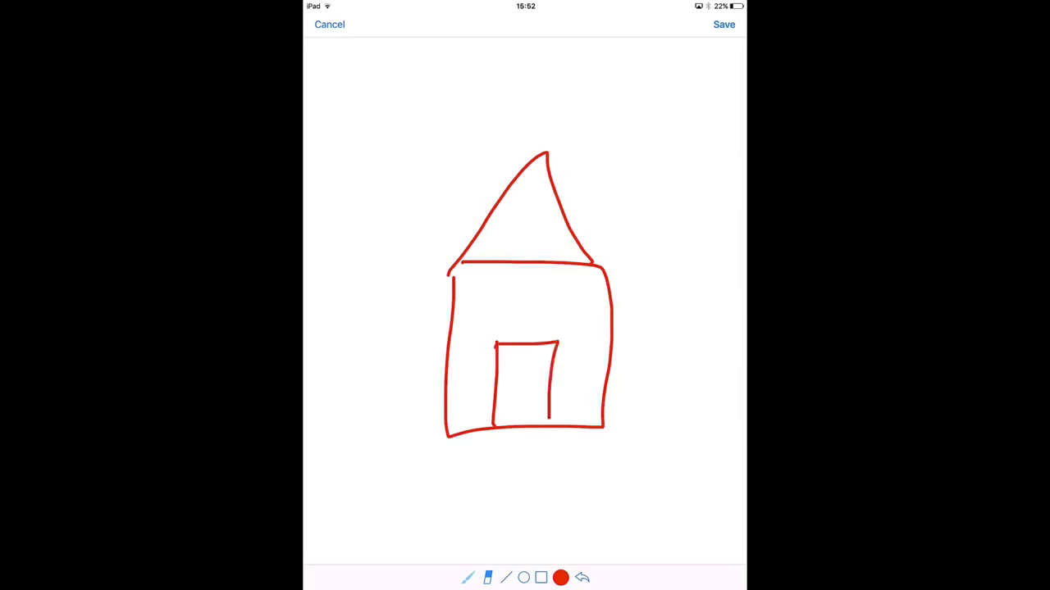
click(723, 25)
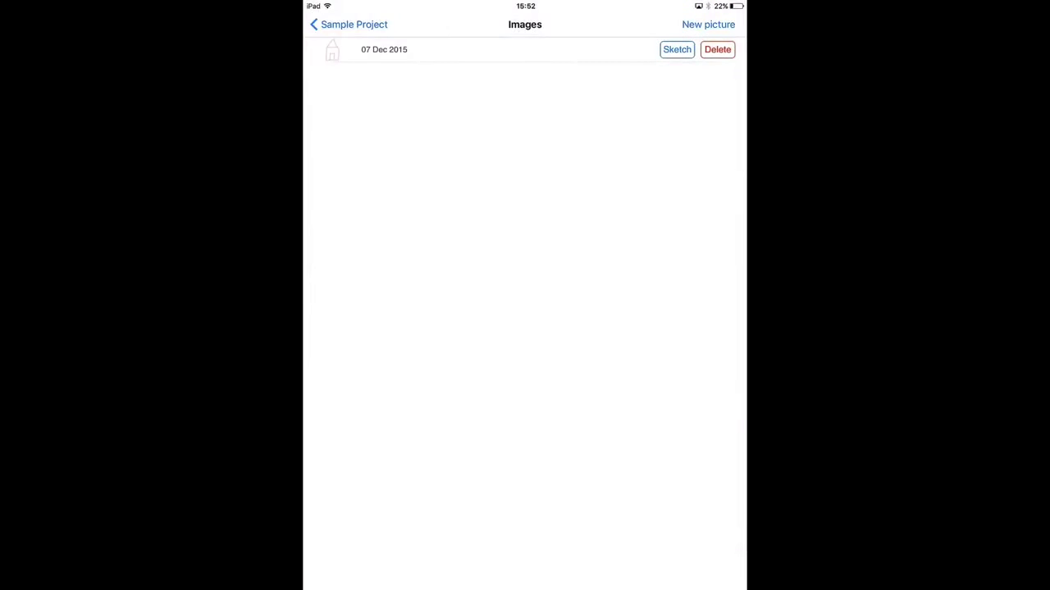
Step: Attach the roof truss photo from the Camera Roll to Observation 1
click(709, 24)
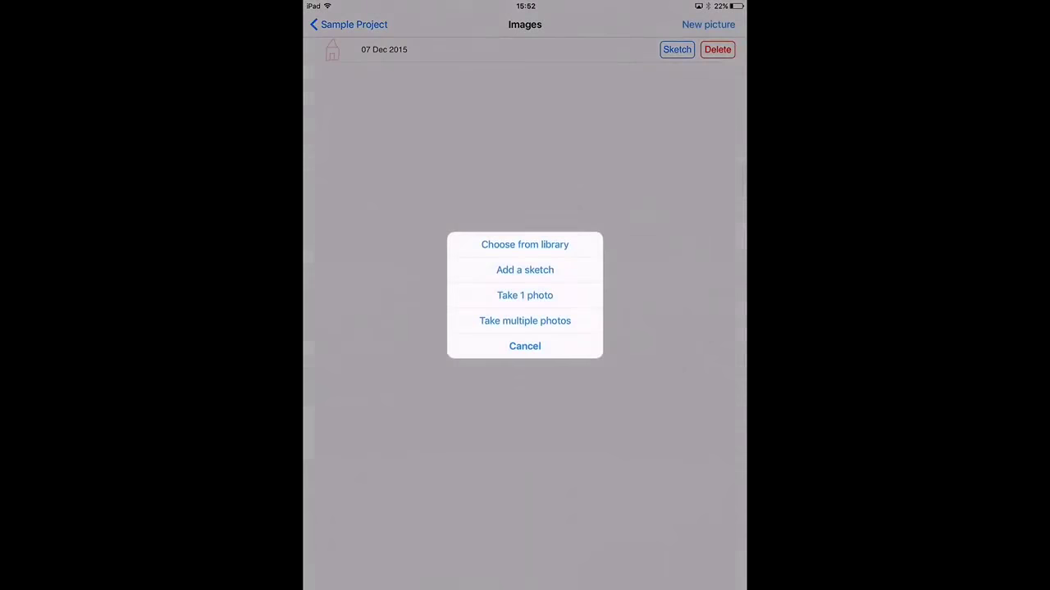
click(525, 245)
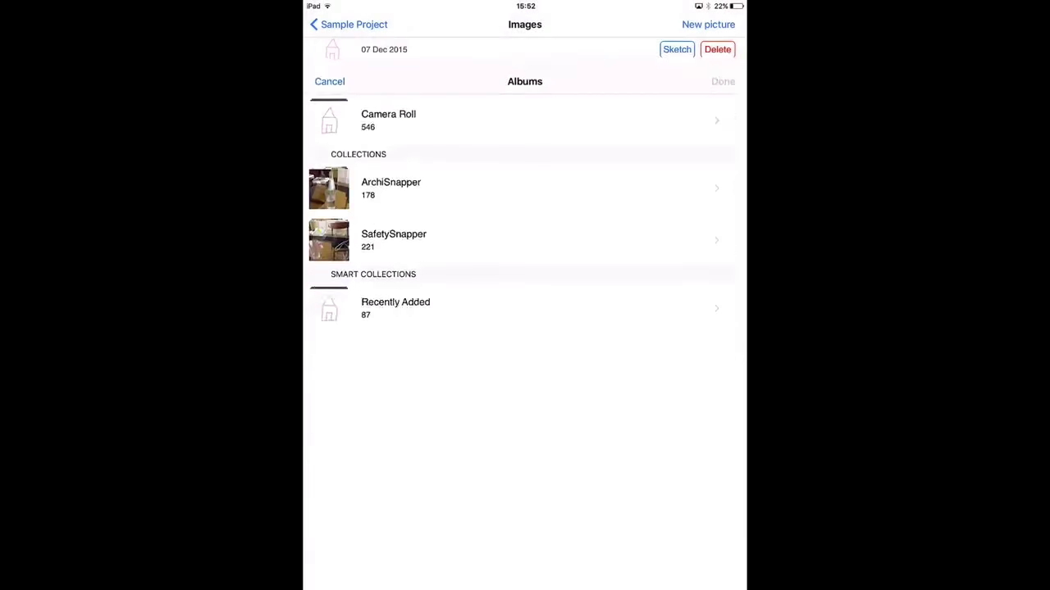
click(388, 120)
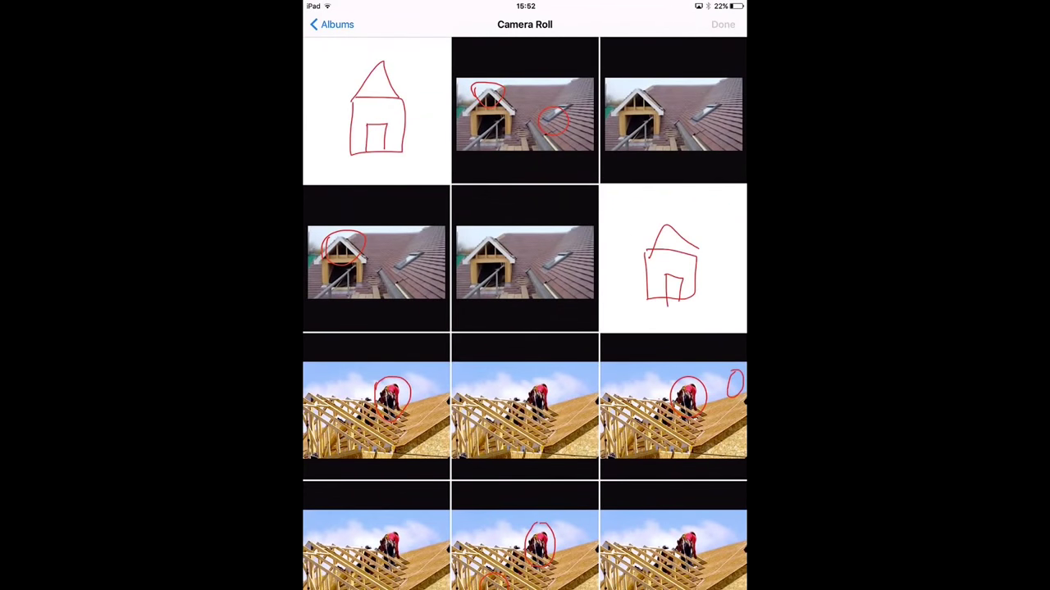
click(525, 410)
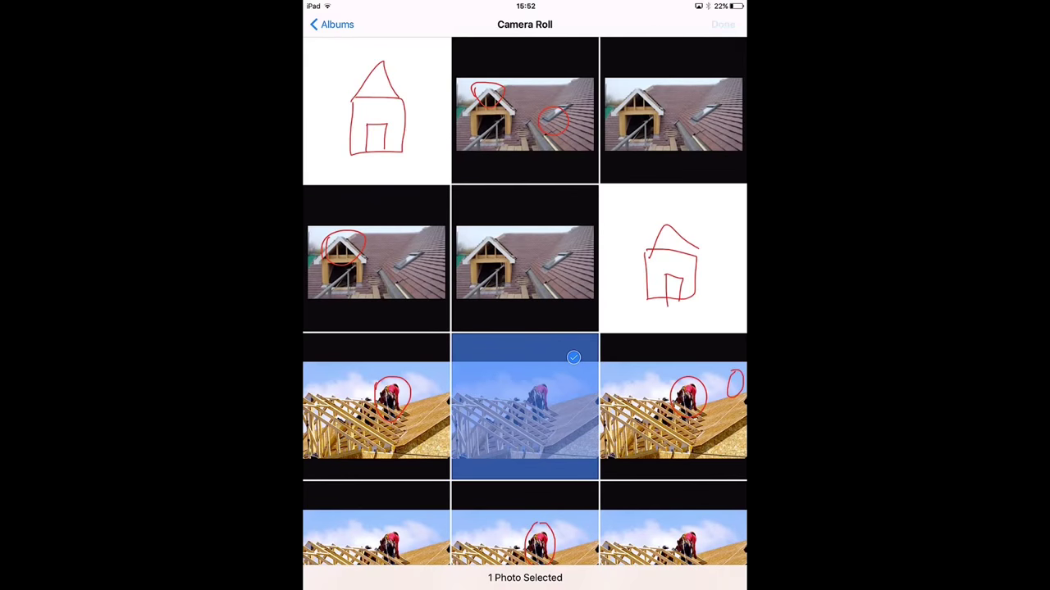
click(722, 24)
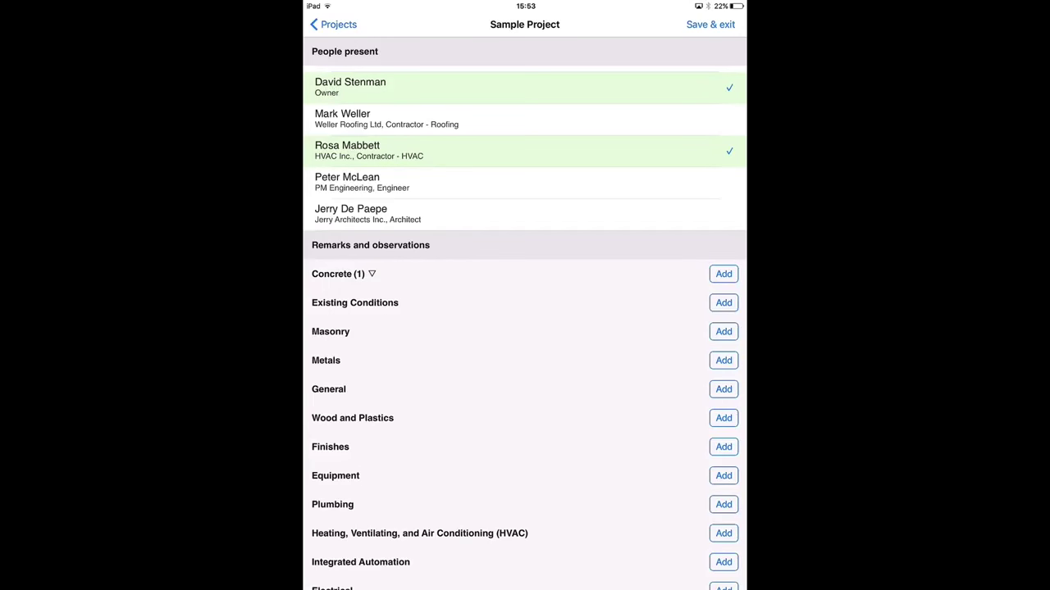
Step: Save and exit the report, then sync to upload reports and pictures
click(710, 25)
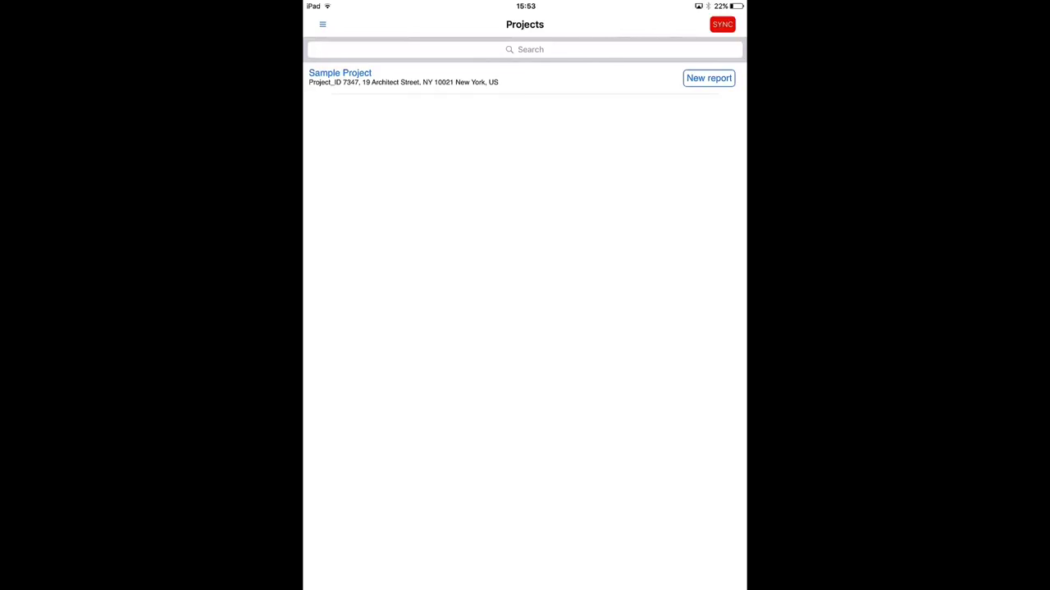
click(722, 24)
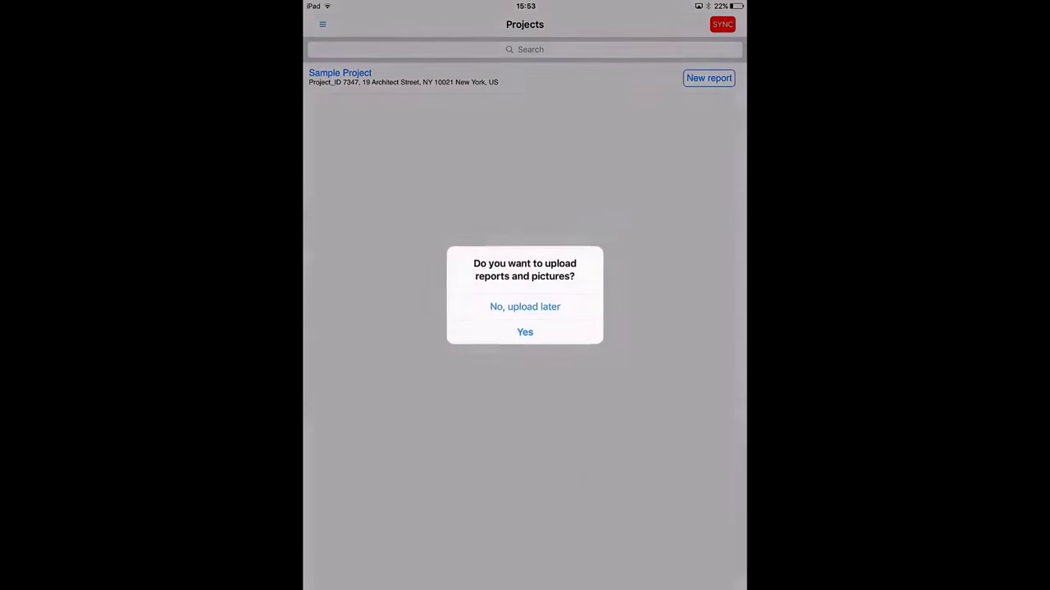
click(524, 332)
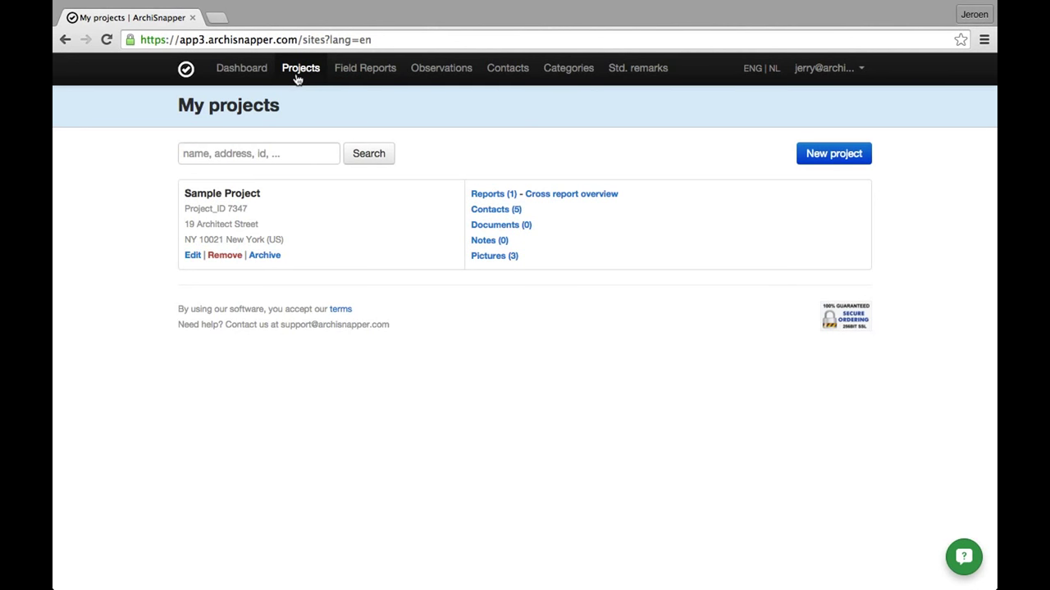
mouse_move(365, 69)
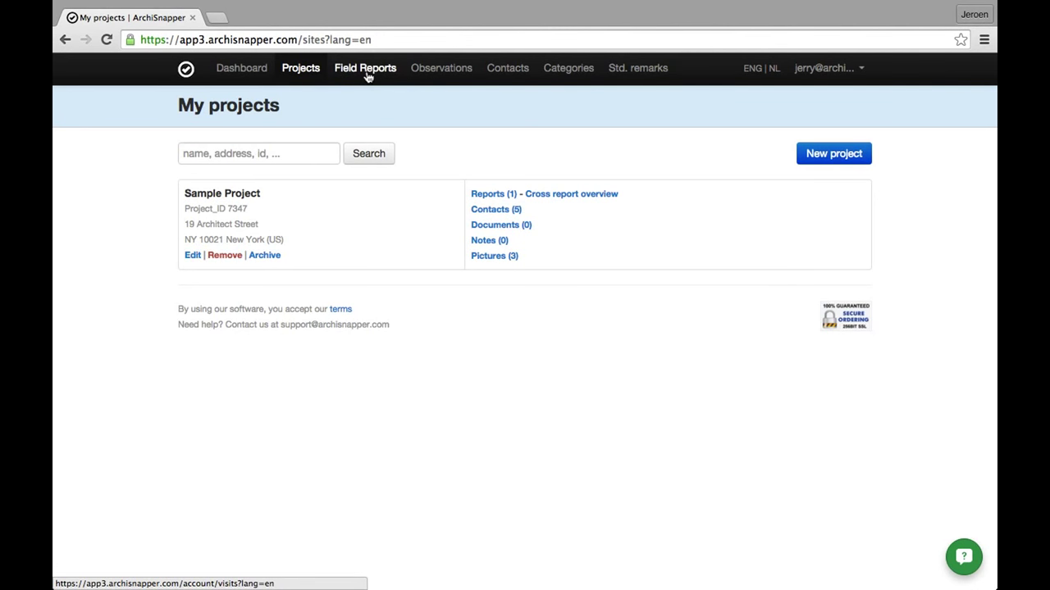
Step: Show the web Field Reports list with the unsent Sample Project report
click(364, 69)
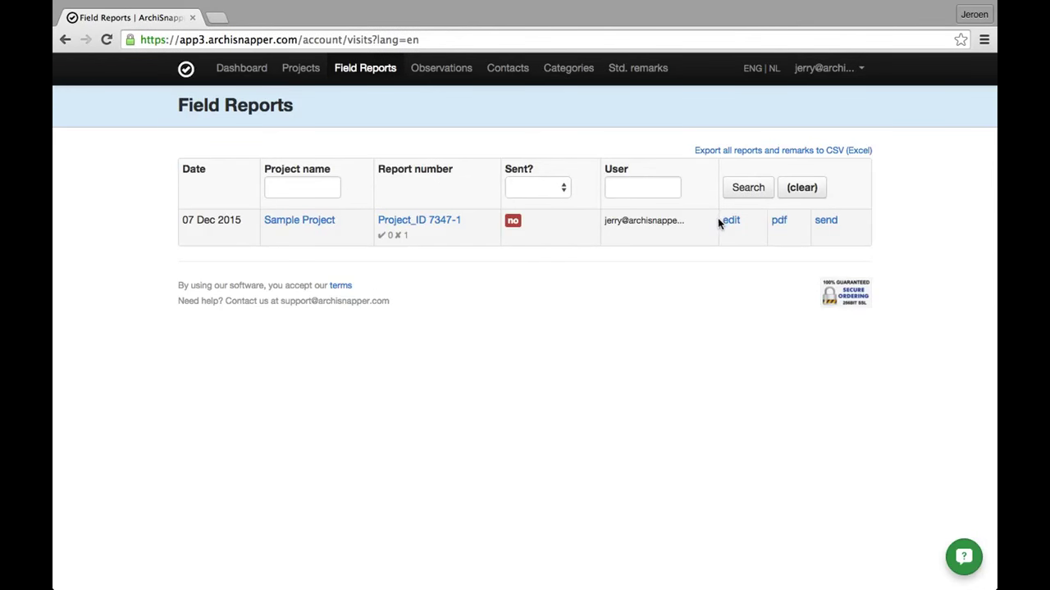
mouse_move(827, 231)
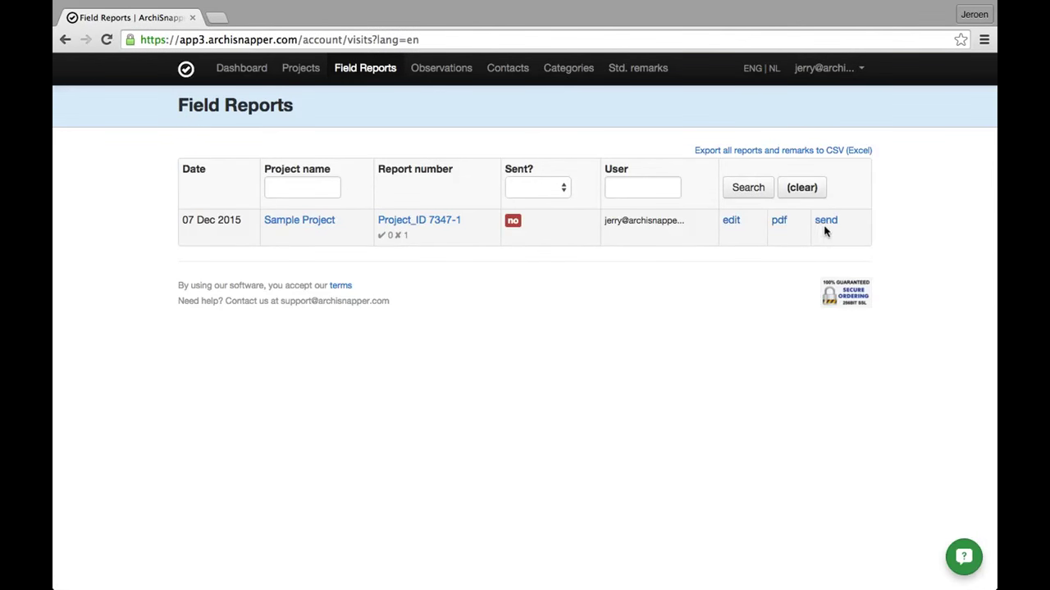
mouse_move(729, 220)
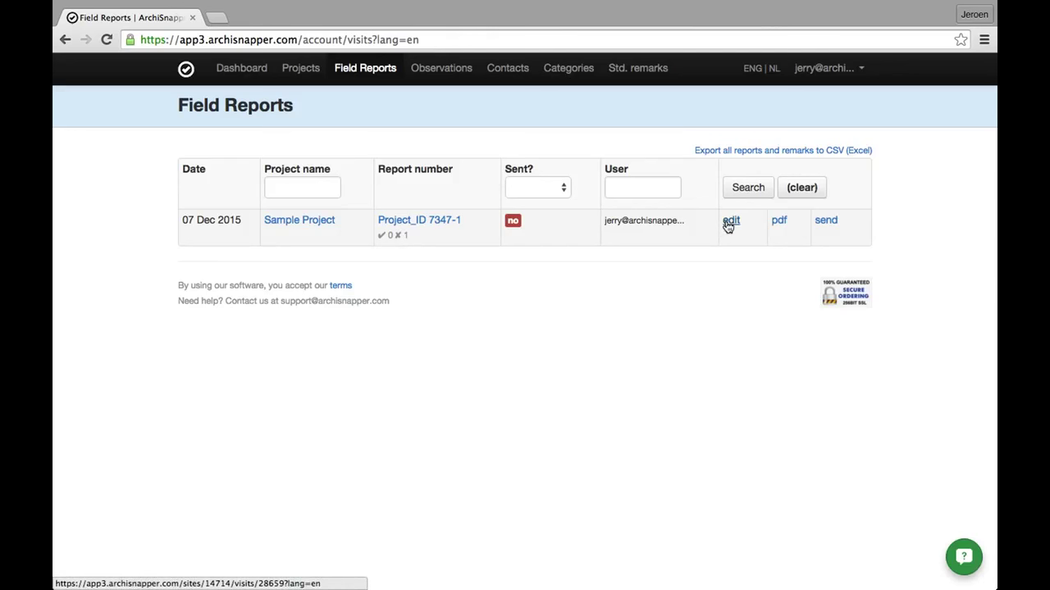
mouse_move(778, 219)
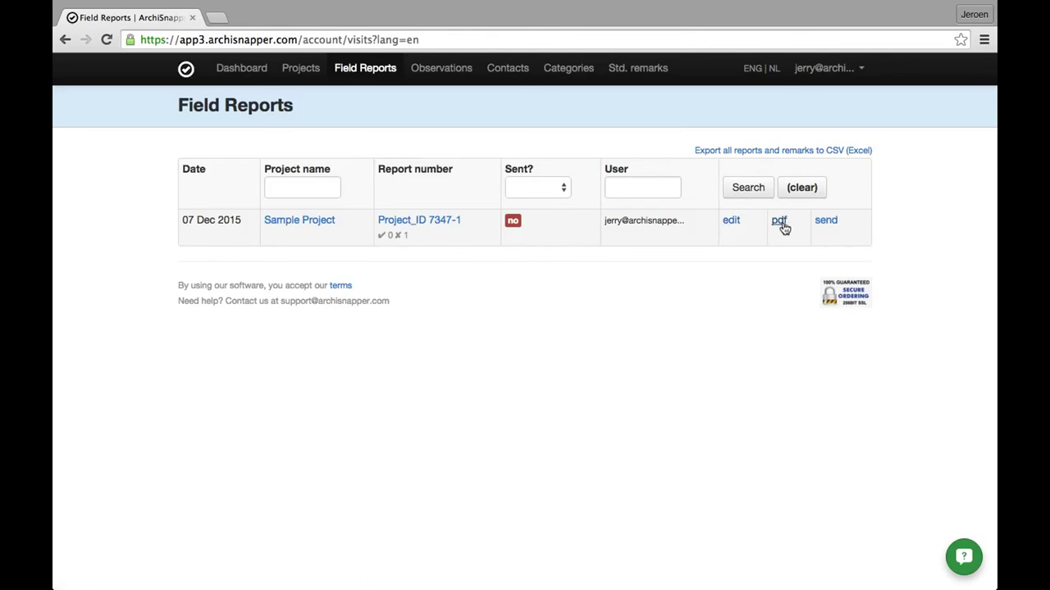
mouse_move(777, 220)
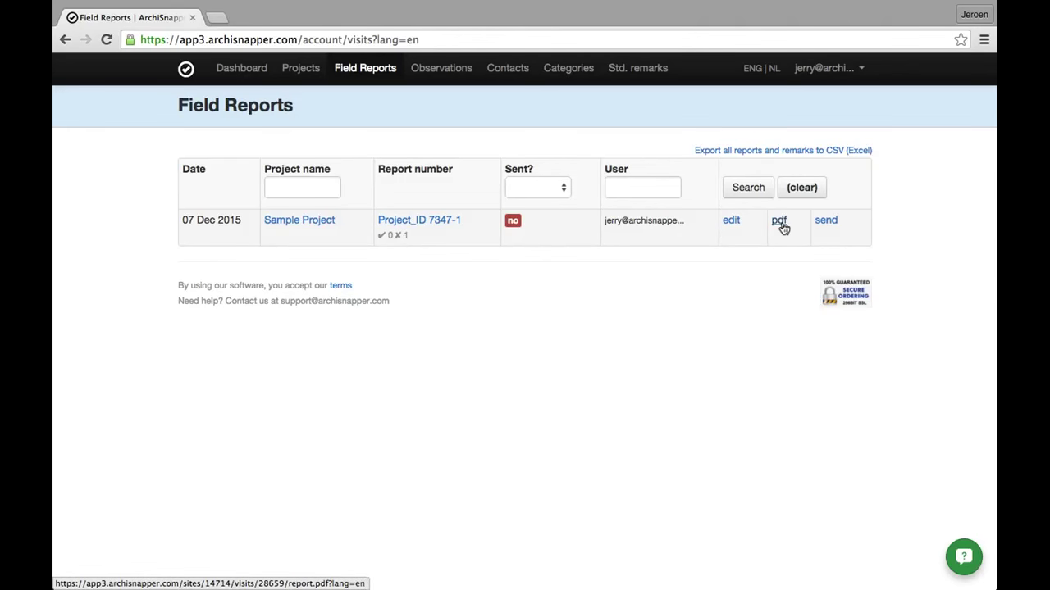
mouse_move(827, 220)
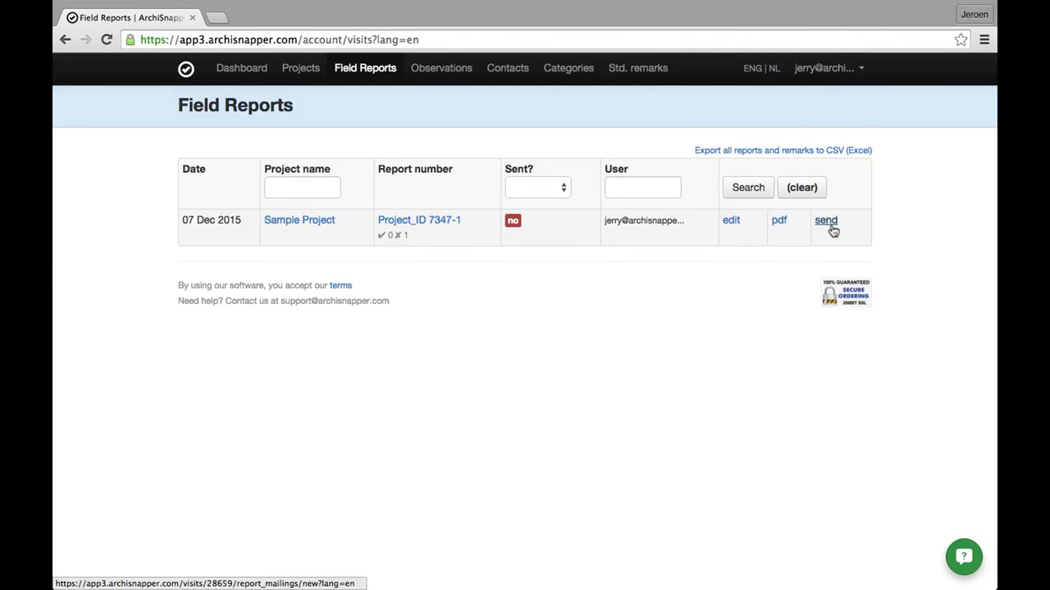
mouse_move(731, 220)
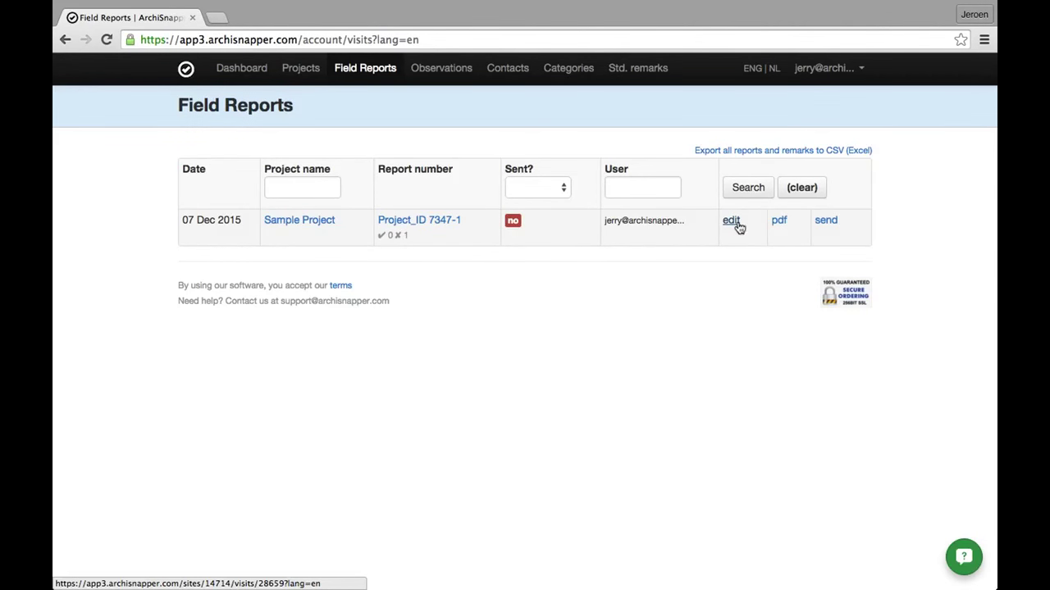
Step: Open the synced Sample Project report (Project_ID 7347-1) in the web editor and scroll past contacts to Observations
click(730, 220)
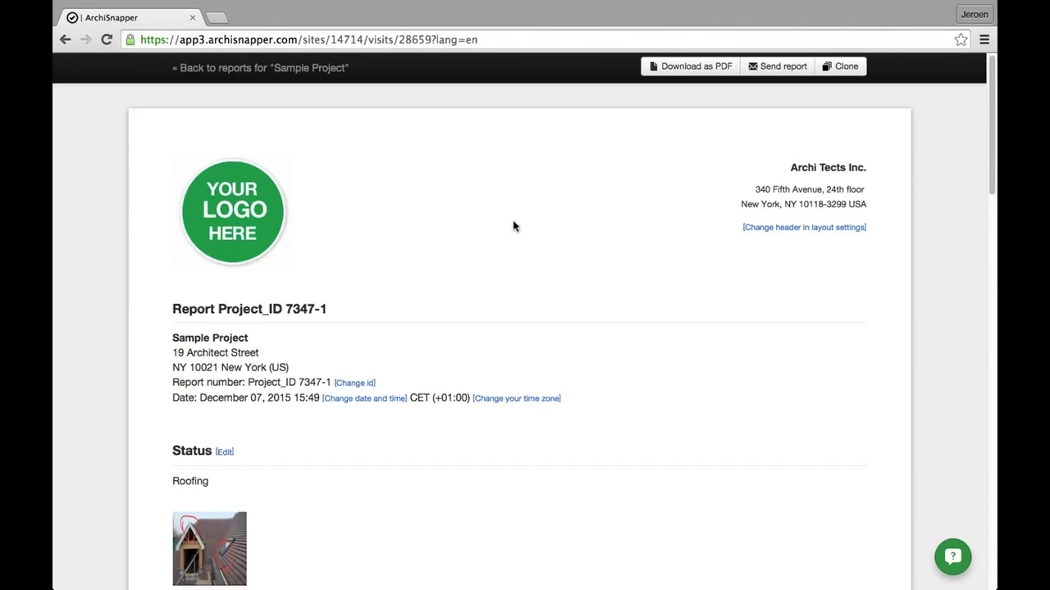
scroll(down, 3)
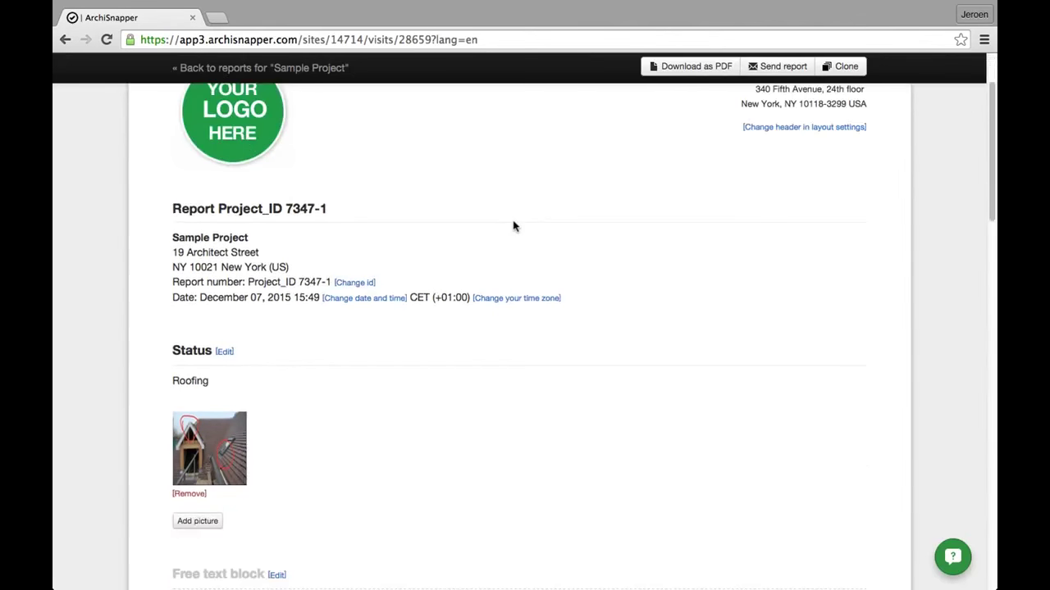
scroll(down, 3)
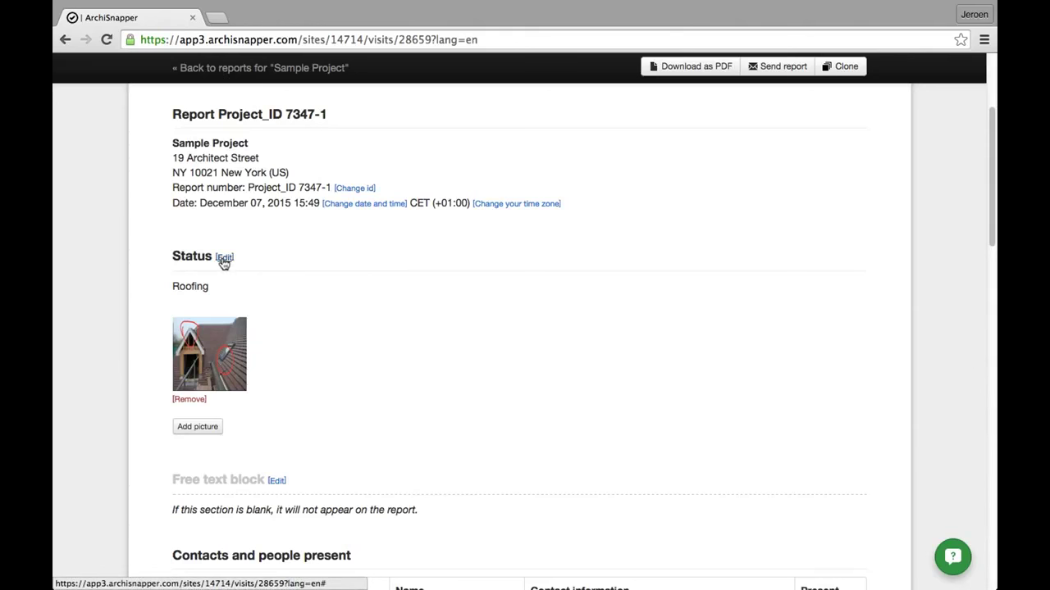
scroll(down, 3)
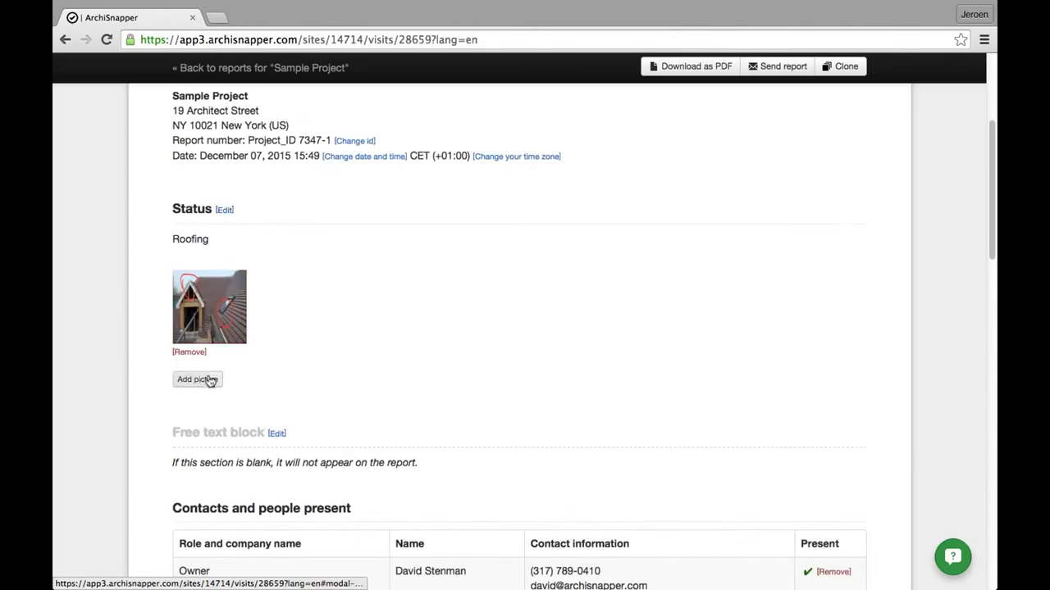
scroll(down, 3)
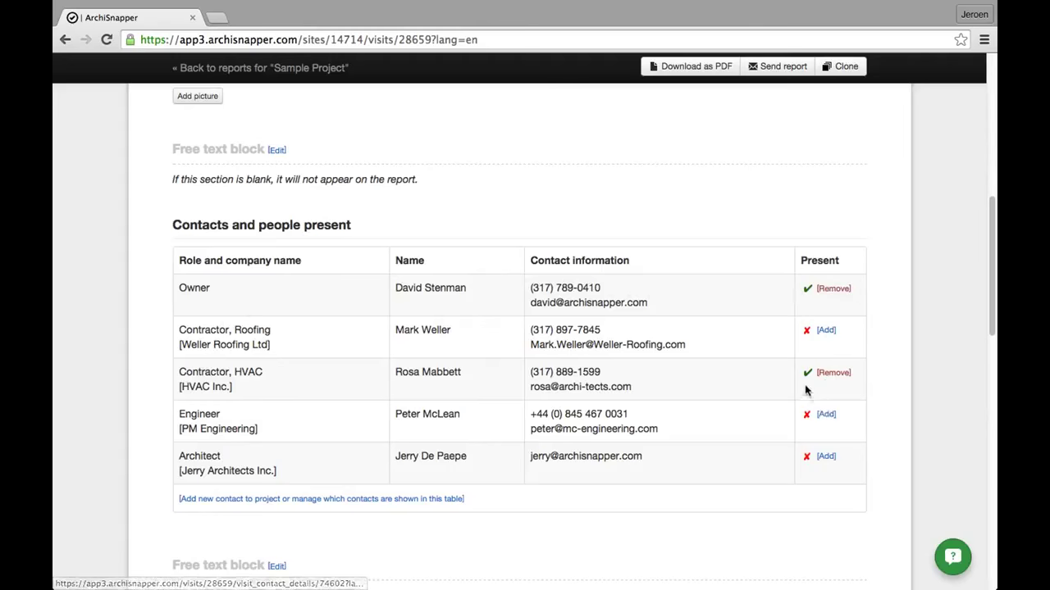
scroll(down, 3)
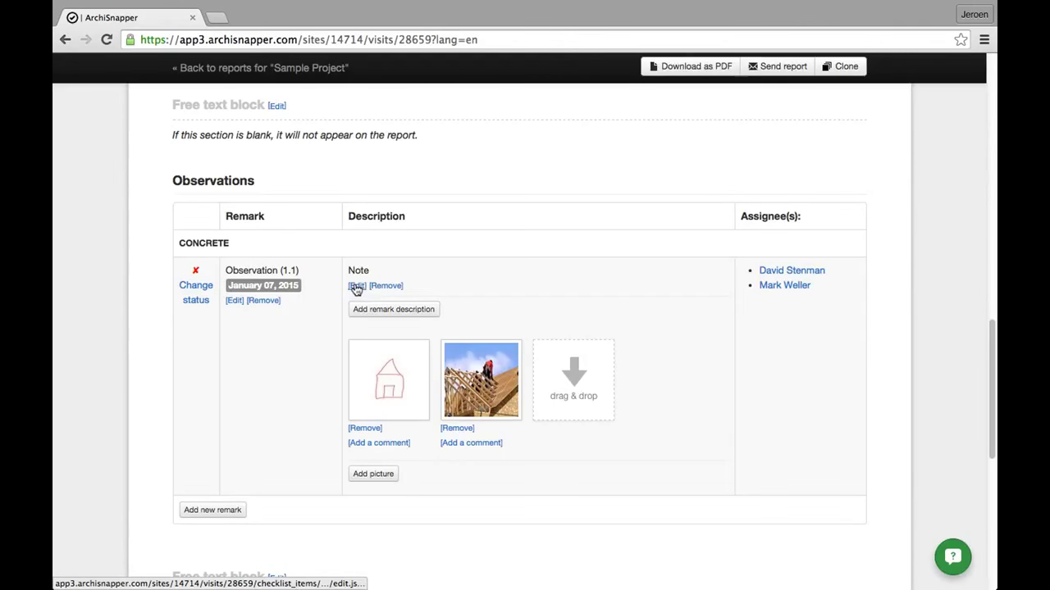
Step: Change Observation 1's note to 'Note 123' and save it
click(356, 286)
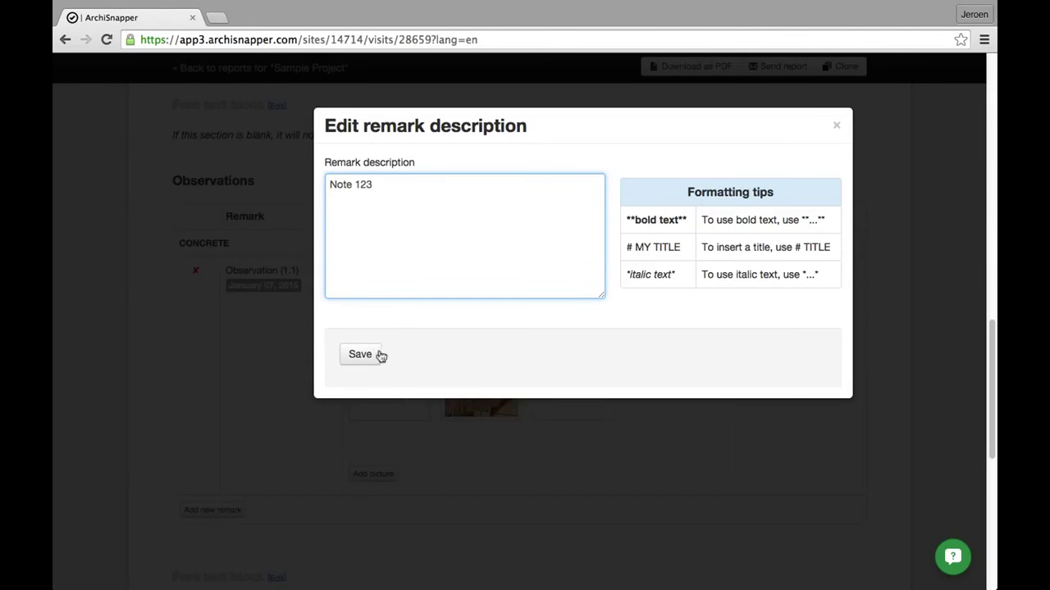
click(361, 354)
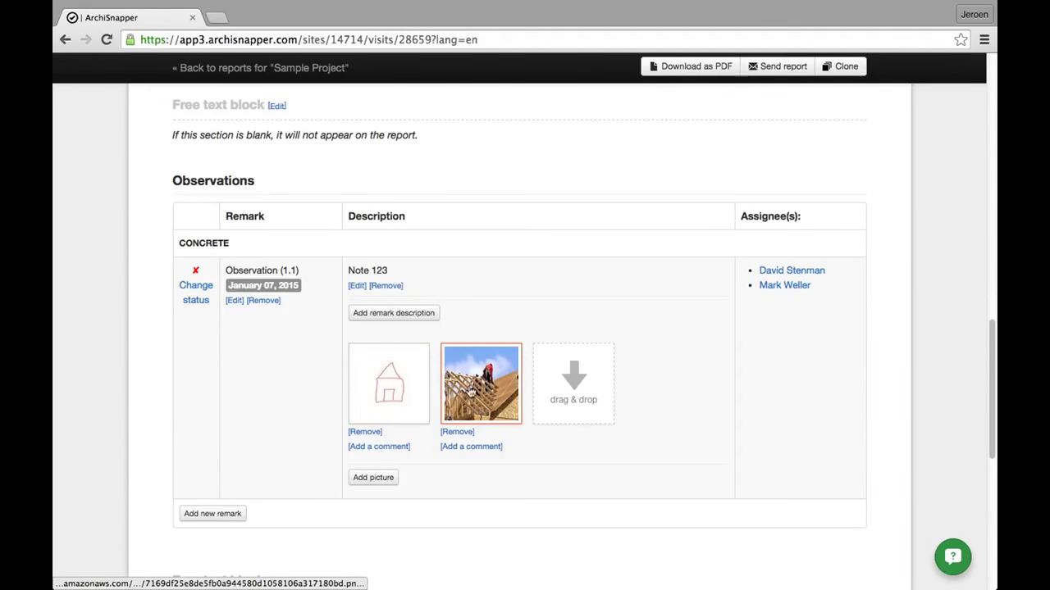
Step: Add the comment '123' to the observation's sketch picture
click(377, 446)
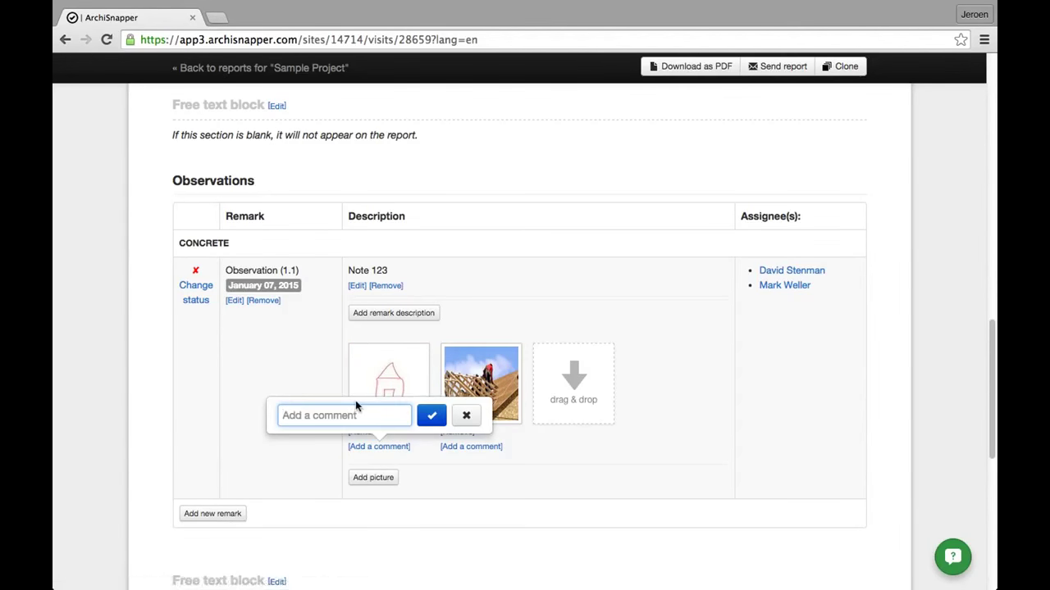
text(123)
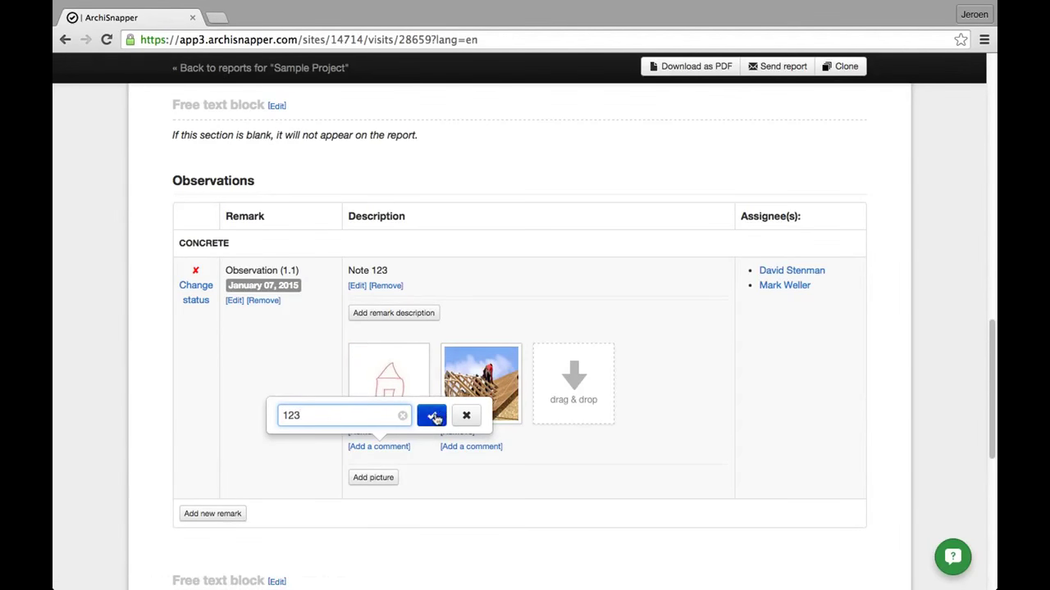
click(433, 415)
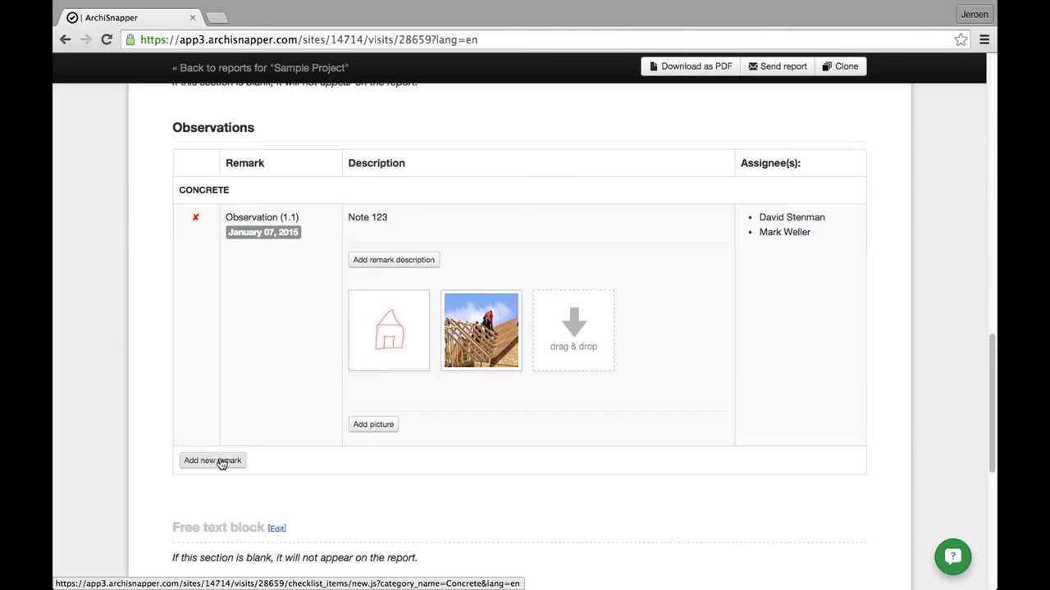
click(689, 66)
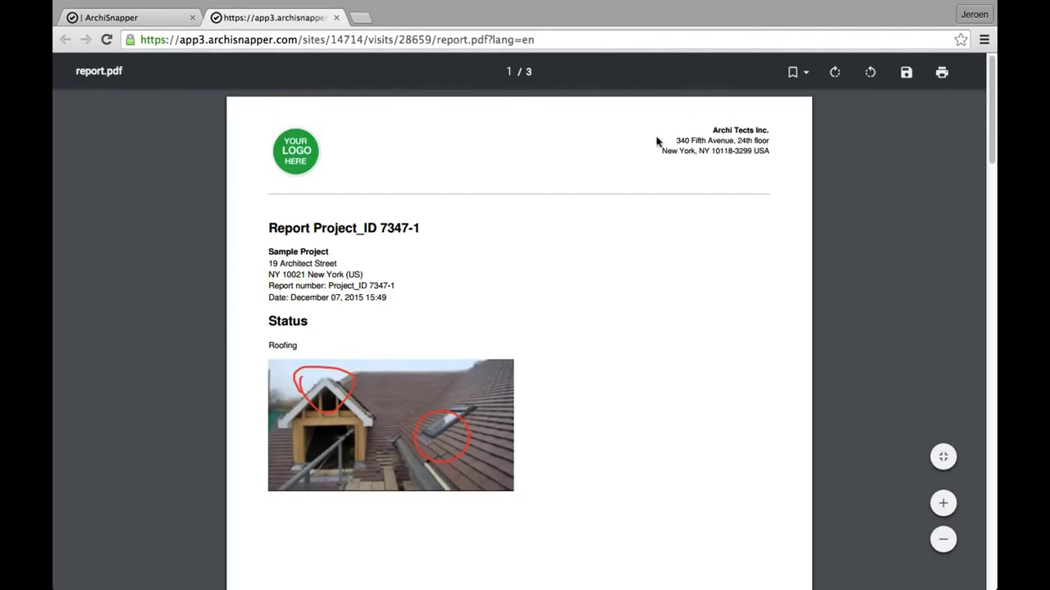
mouse_move(519, 191)
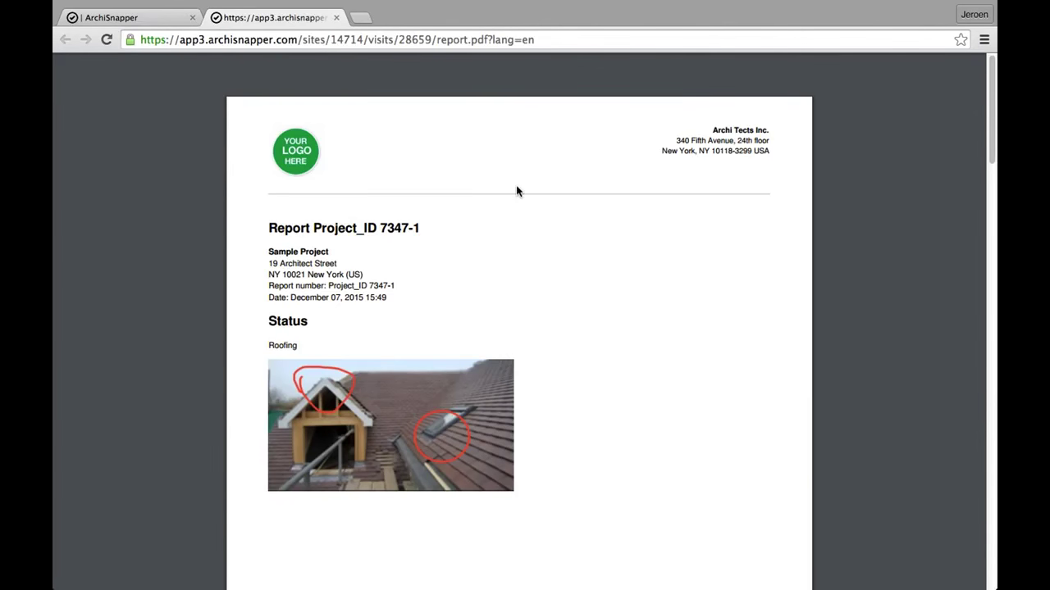
mouse_move(393, 210)
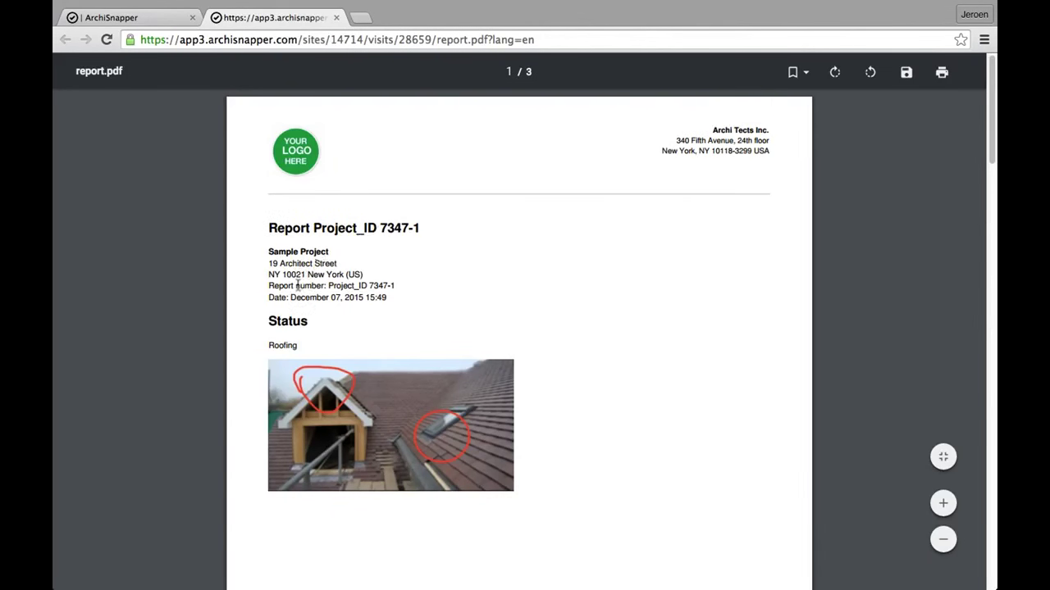
Step: Scroll the PDF preview to Observation 1 with Note 123, the captioned sketch and truss photo
scroll(down, 3)
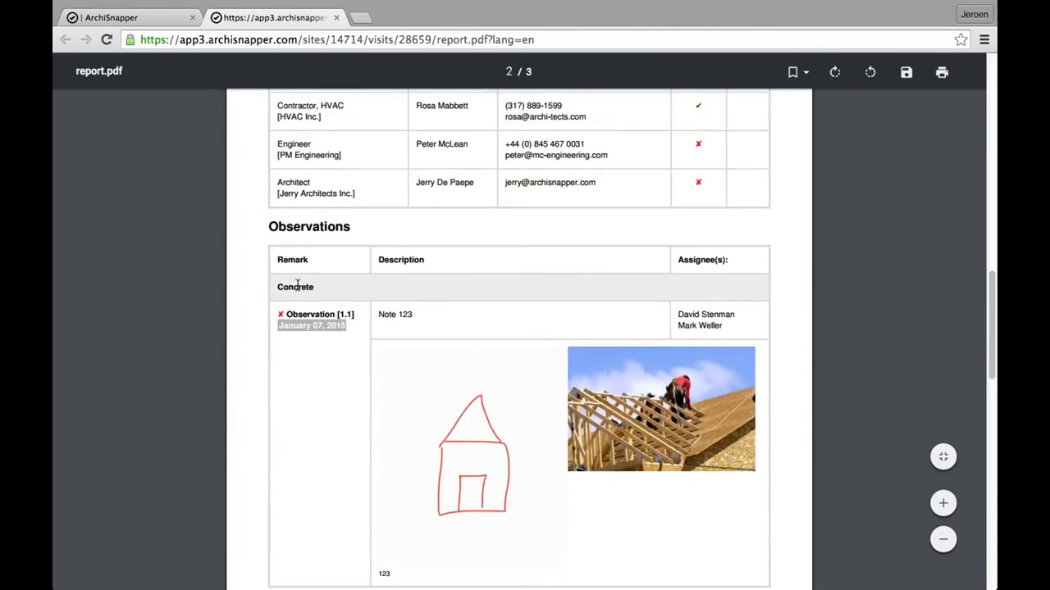
mouse_move(364, 420)
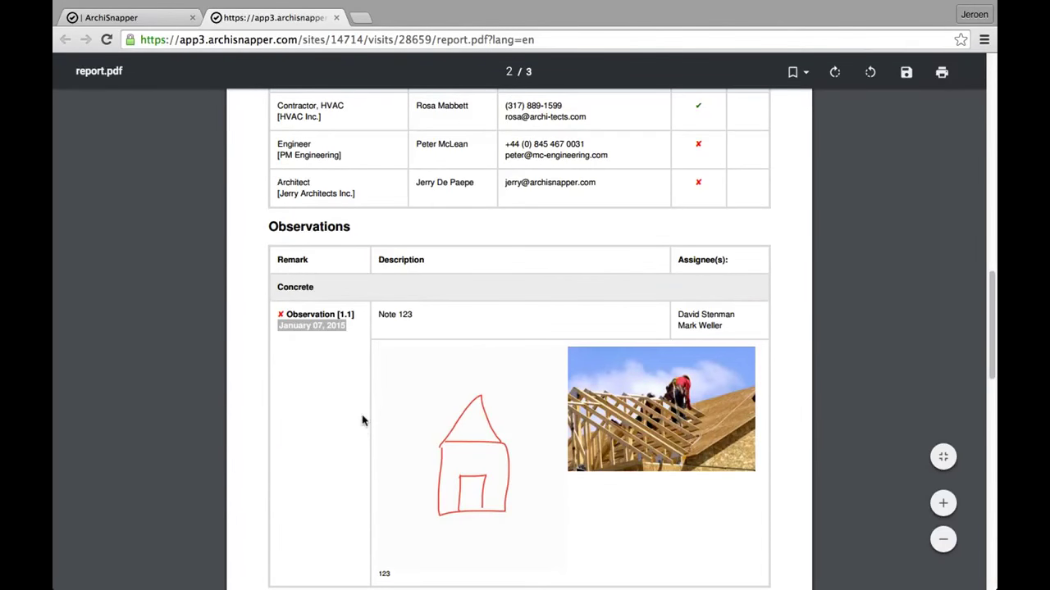
mouse_move(347, 379)
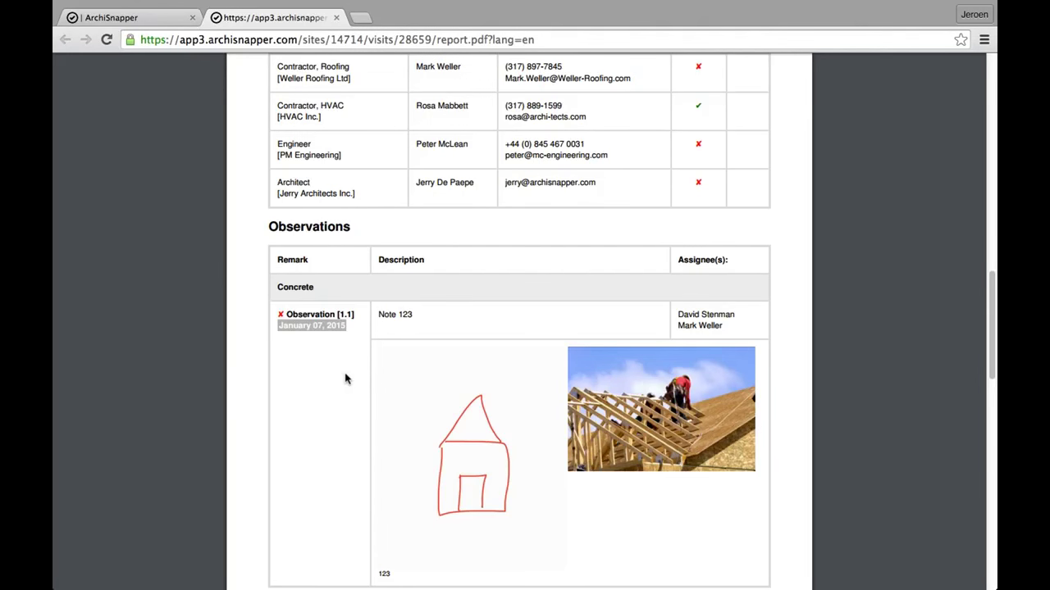
scroll(down, 3)
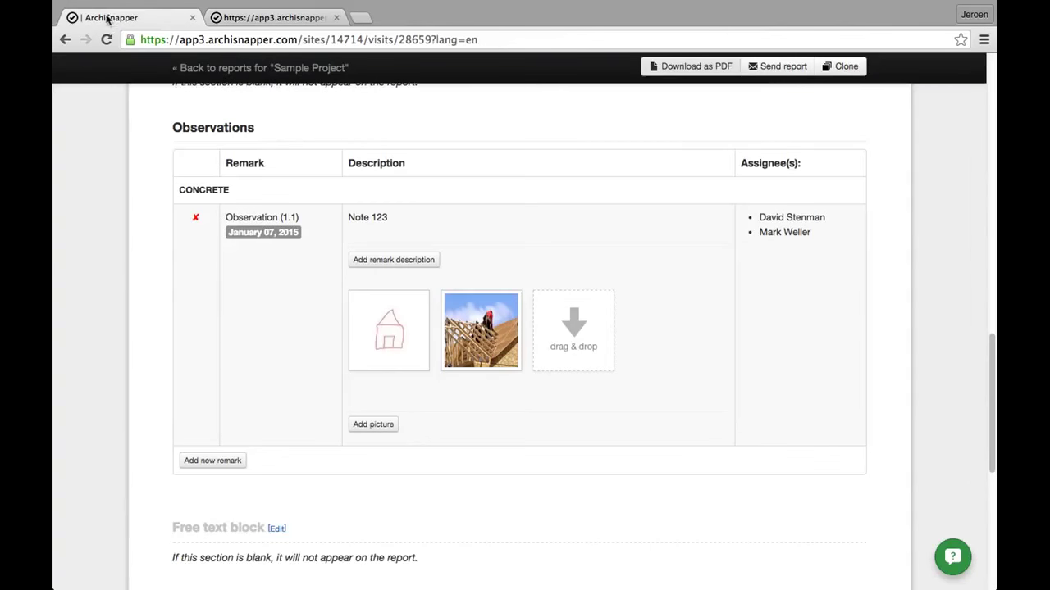
Step: Bring up the Send report mailing form for the project's contacts
click(783, 66)
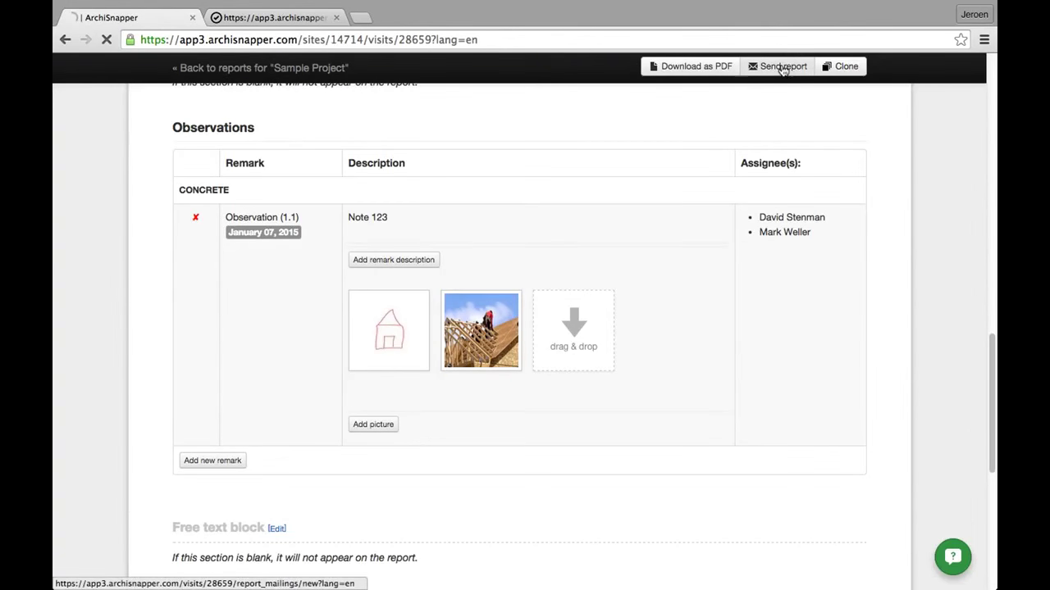
click(783, 65)
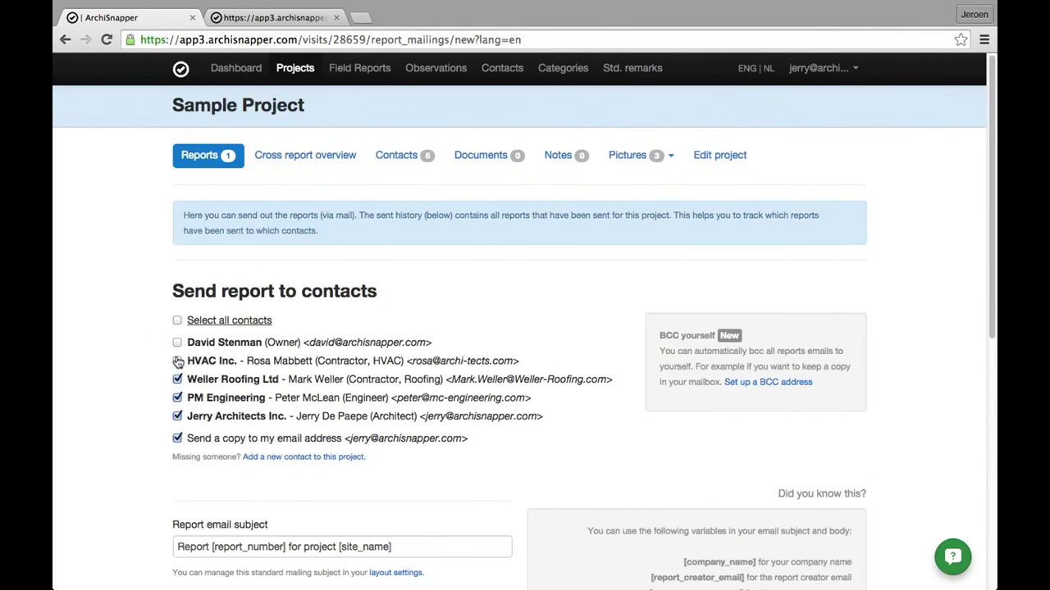
scroll(down, 3)
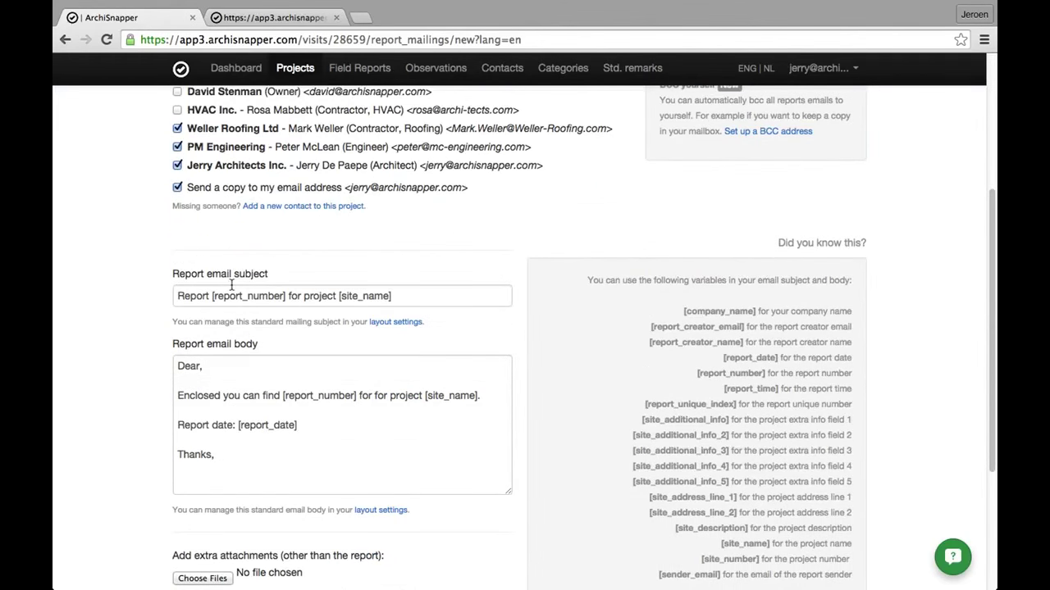
Step: Review the templated email subject and body, then reach the Send report button
click(236, 442)
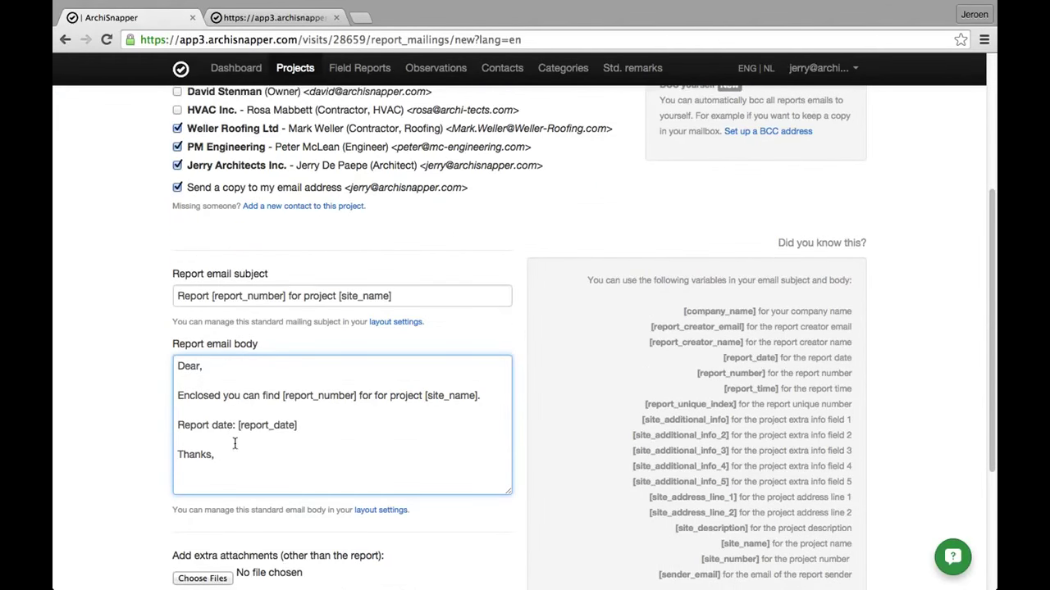
triple_click(341, 295)
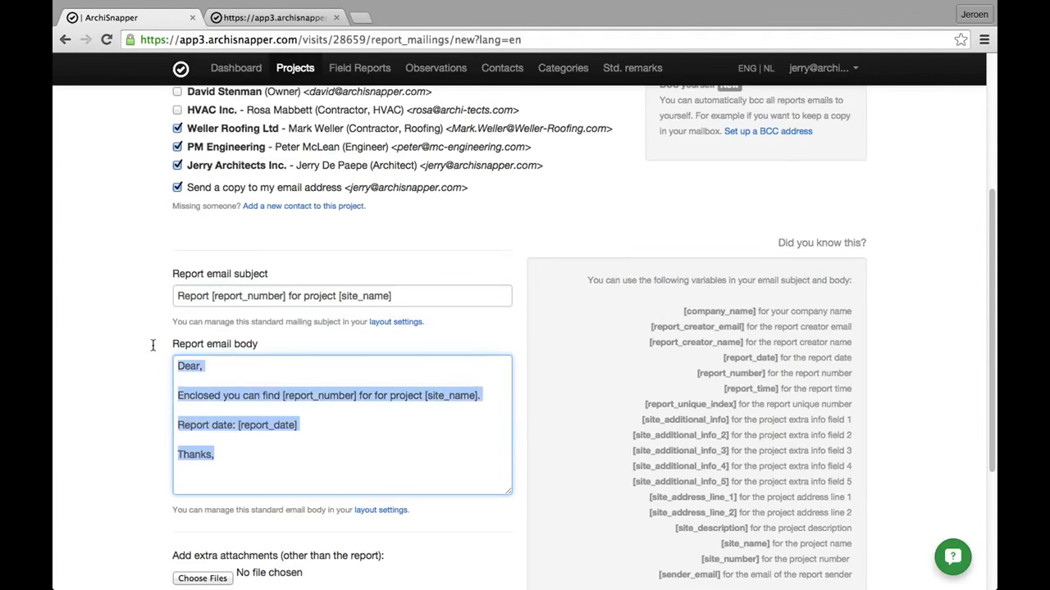
mouse_move(485, 427)
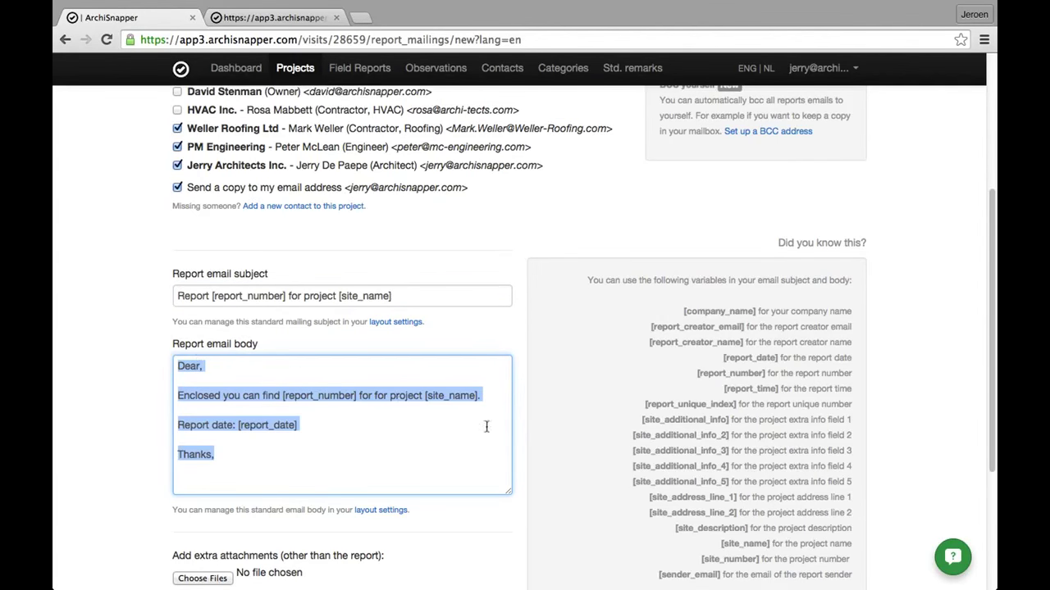
mouse_move(700, 492)
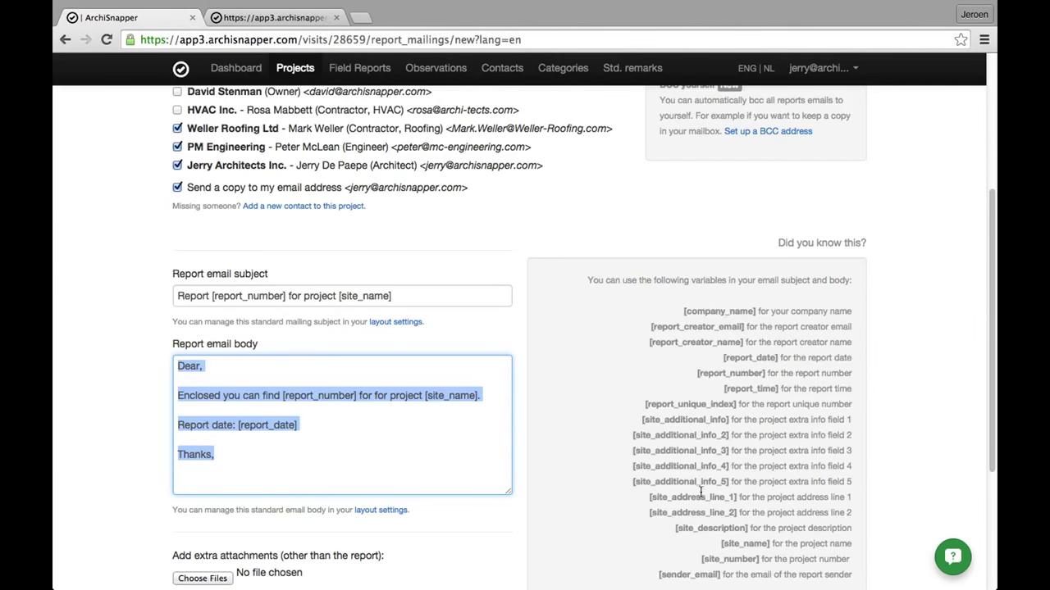
mouse_move(702, 524)
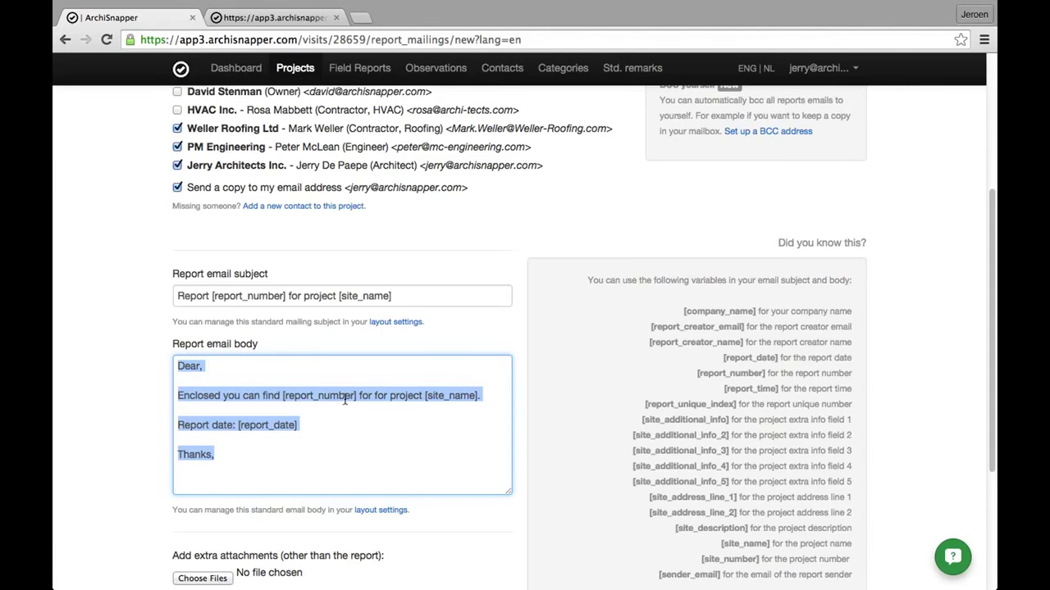
click(344, 396)
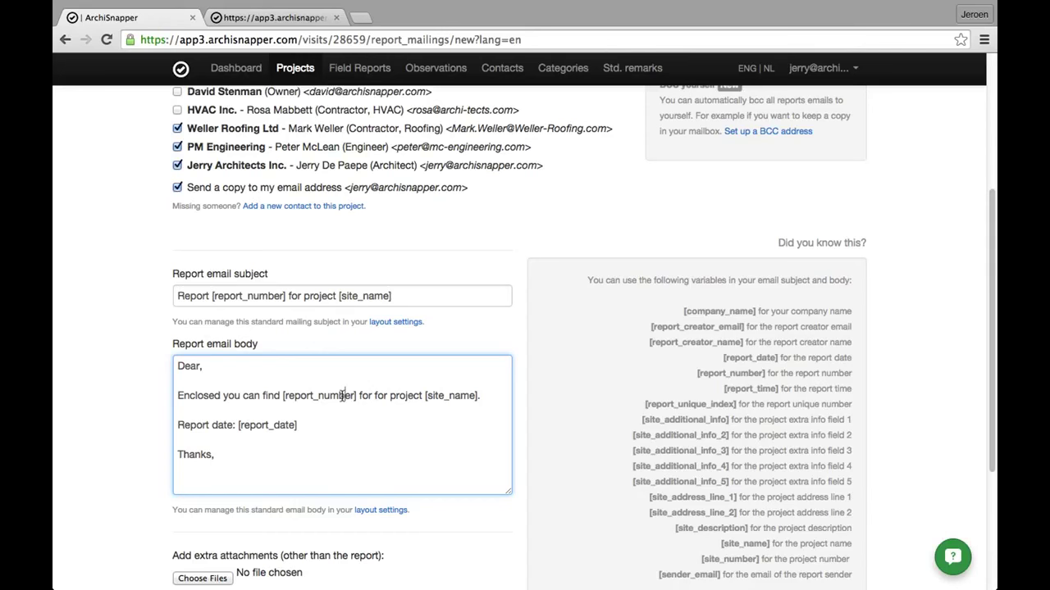
scroll(down, 3)
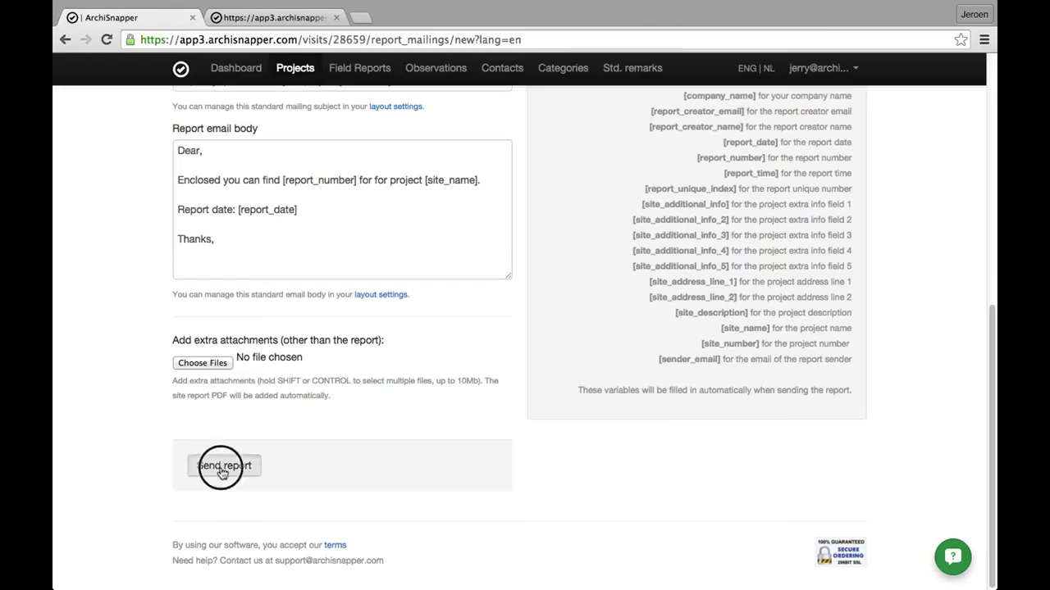
click(225, 465)
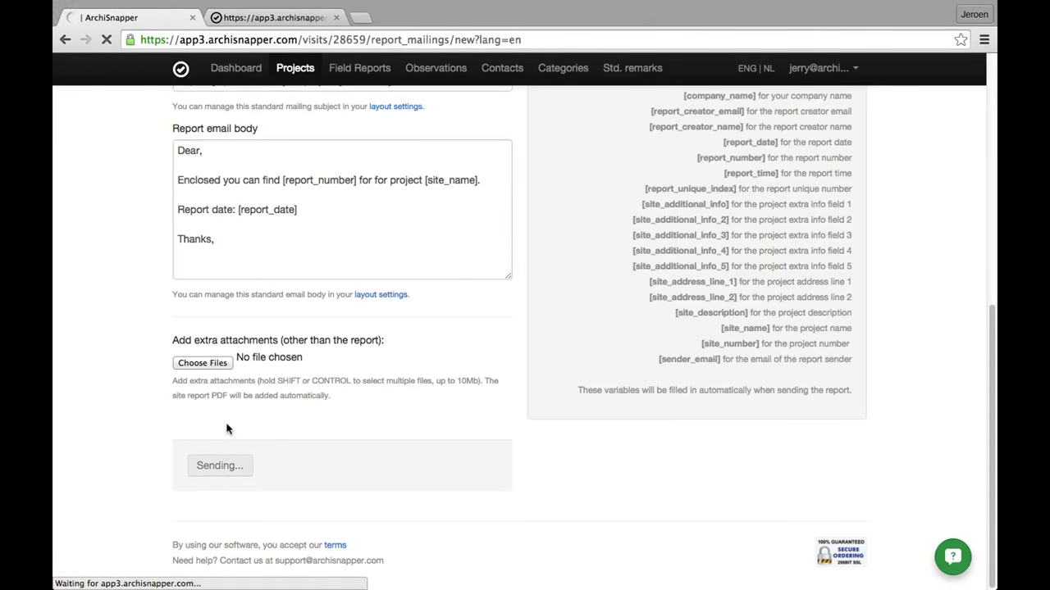
click(220, 465)
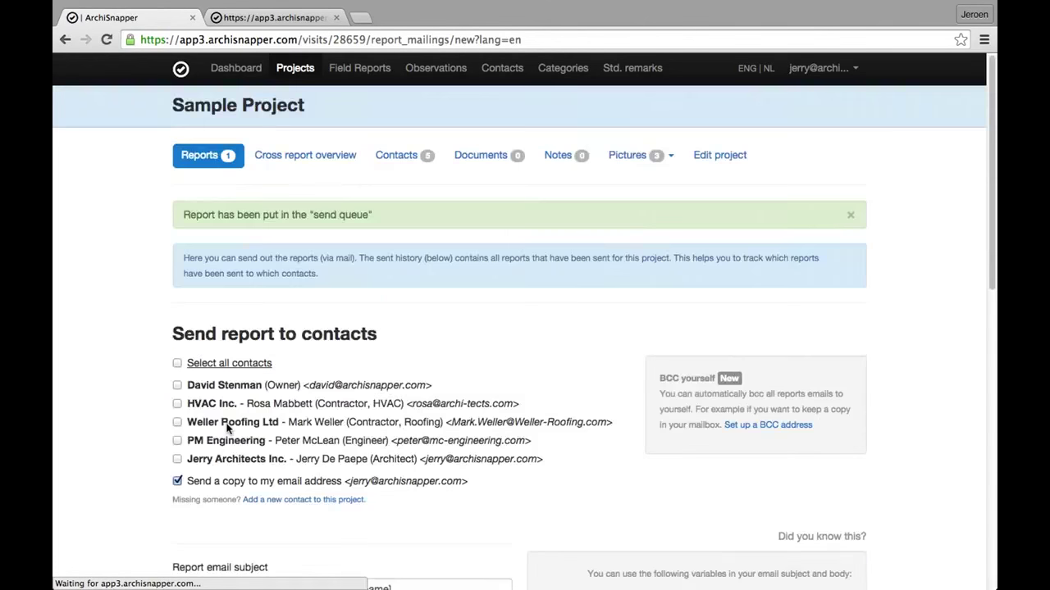
scroll(down, 3)
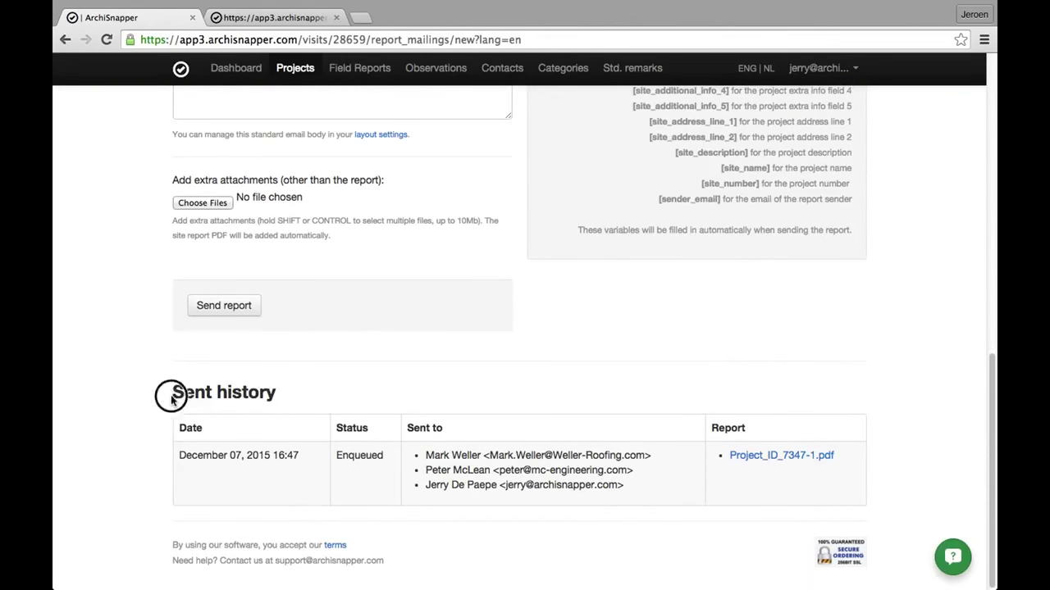
double_click(223, 392)
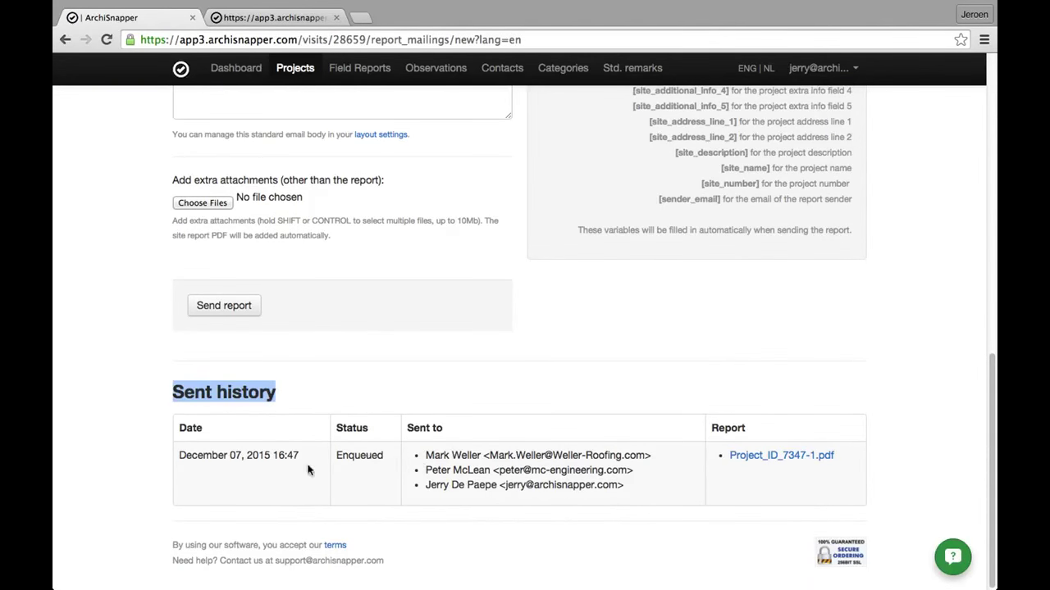
Step: Open the sent Project_ID_7347-1.pdf from the sent history
click(781, 456)
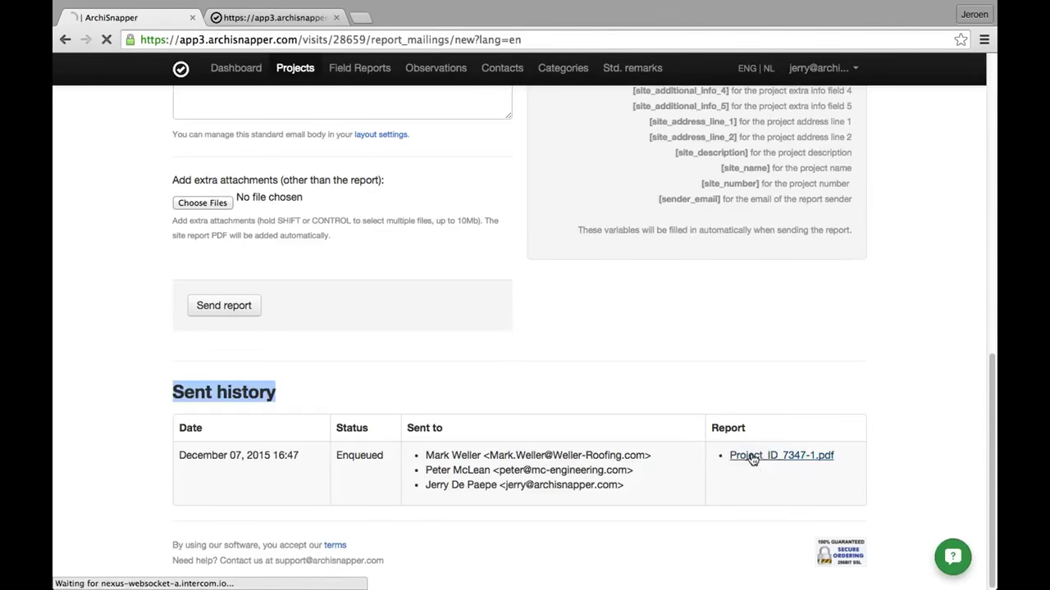
click(781, 456)
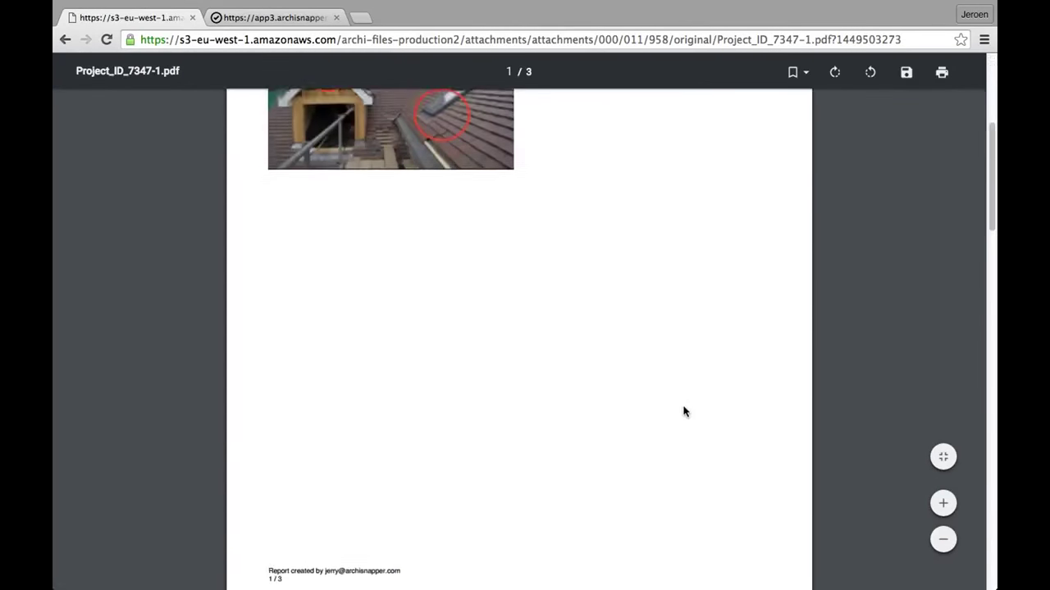
scroll(down, 3)
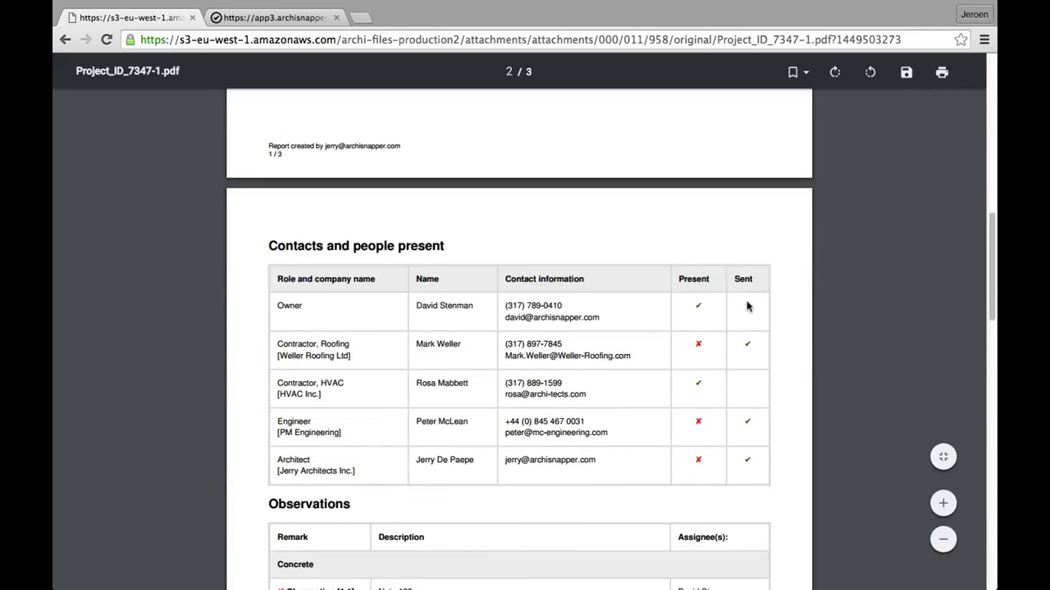